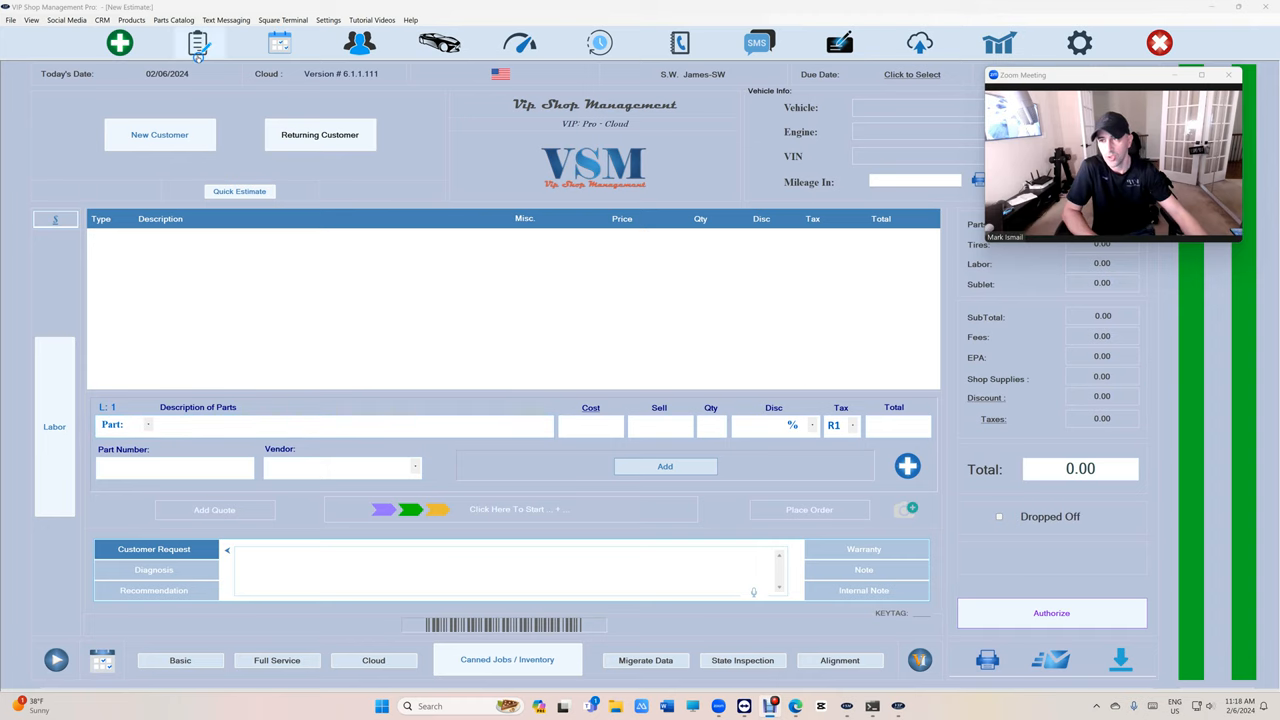
- Bring up the returning customer's open estimate and select its fuel pump replace labor line
{"action": "left_click", "coordinate": [196, 42]}
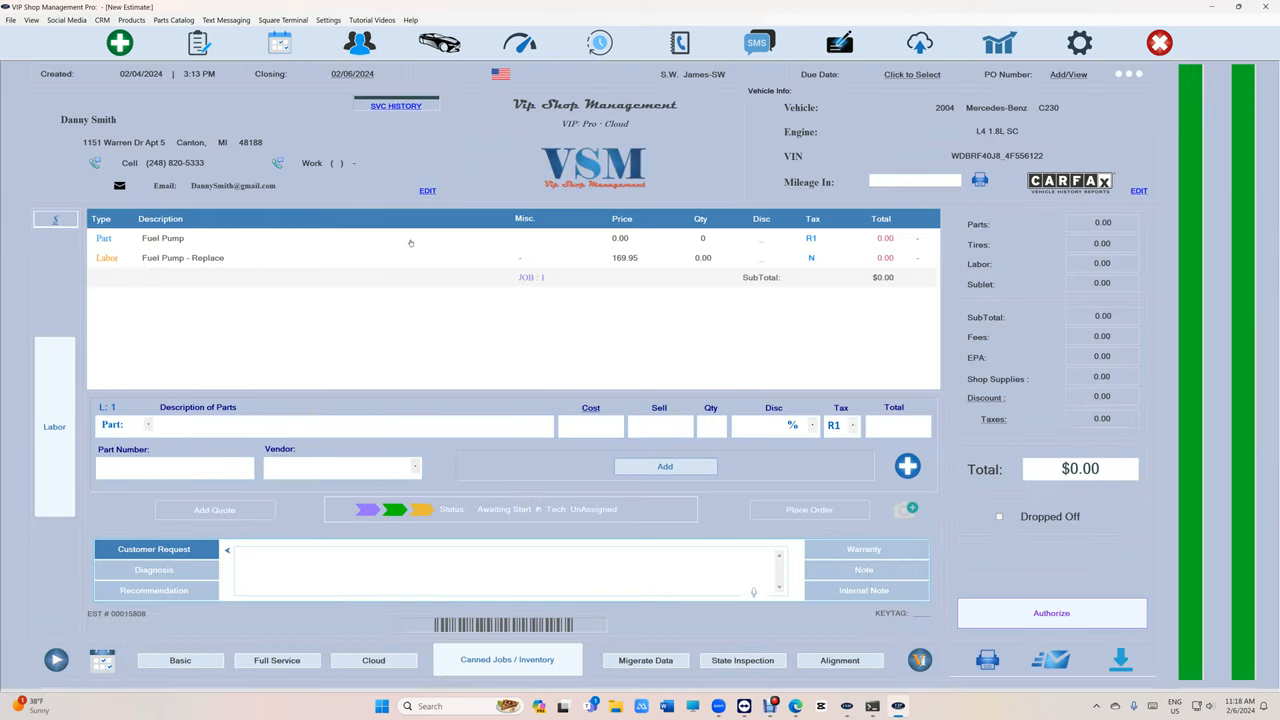
{"action": "left_click", "coordinate": [200, 256]}
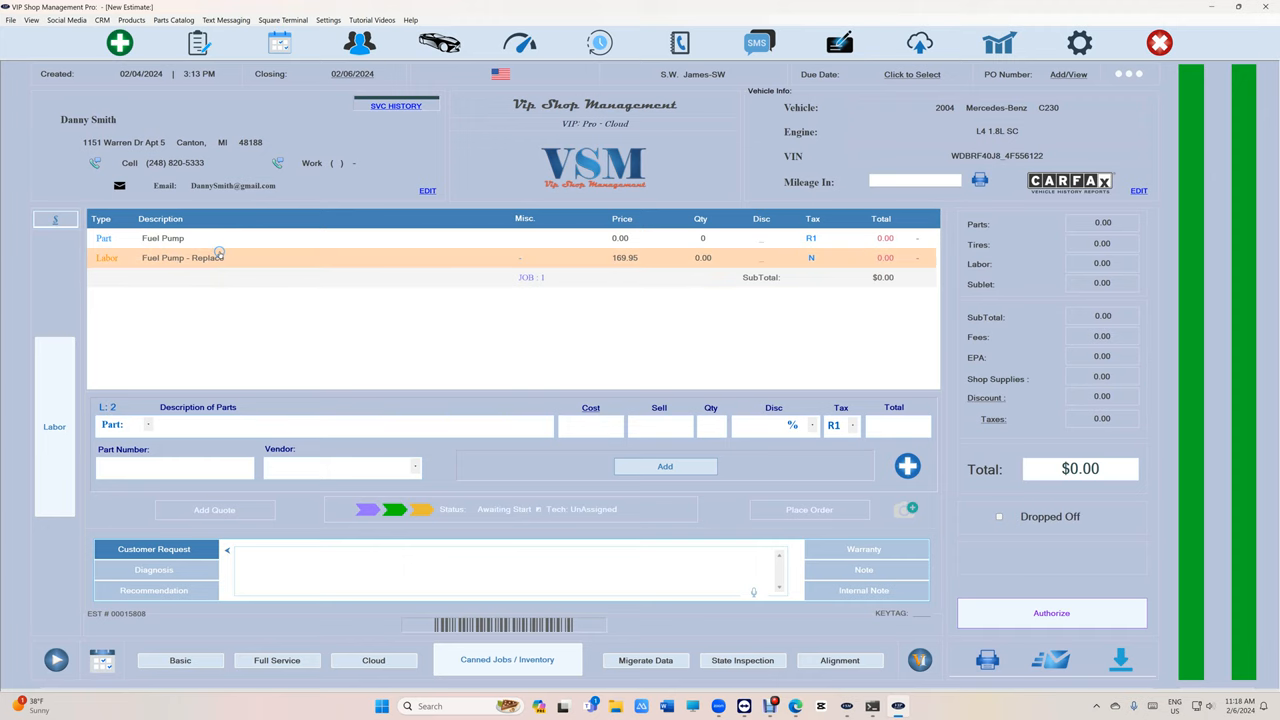
{"action": "left_click", "coordinate": [184, 256]}
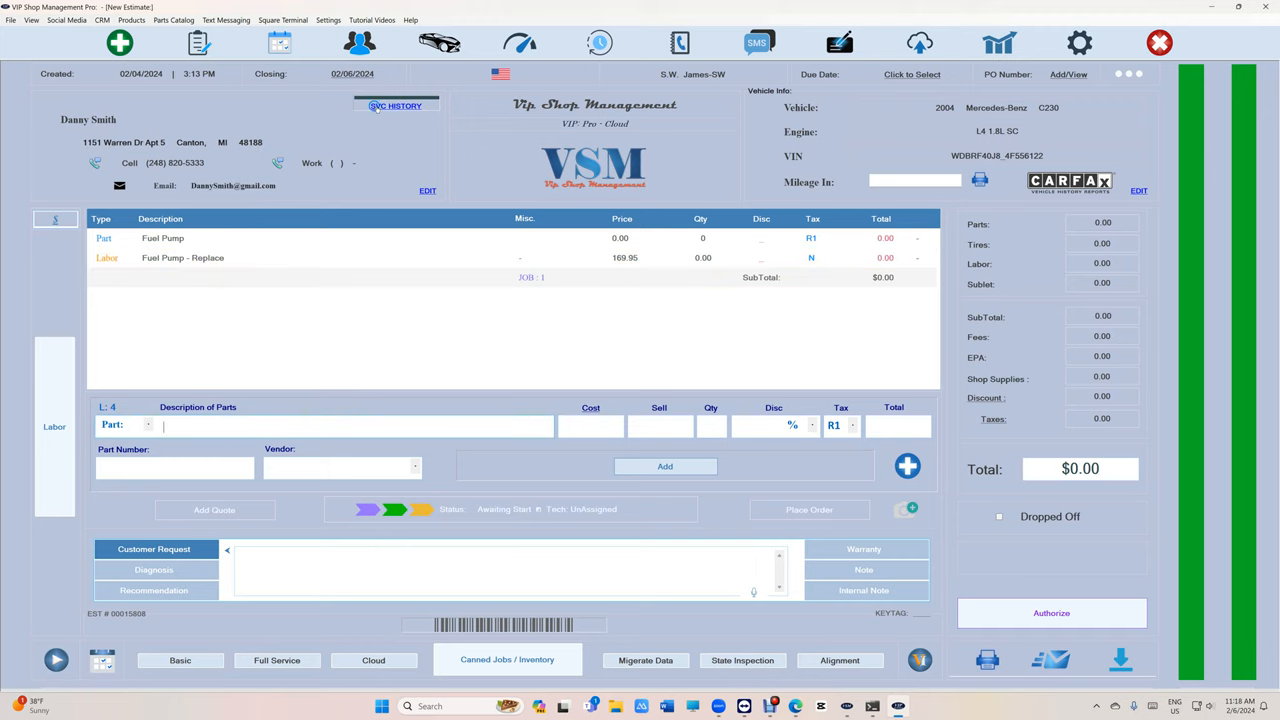
- View the 2004 Mercedes-Benz C230's archived invoice history, review one past invoice, and return to the list
{"action": "left_click", "coordinate": [396, 106]}
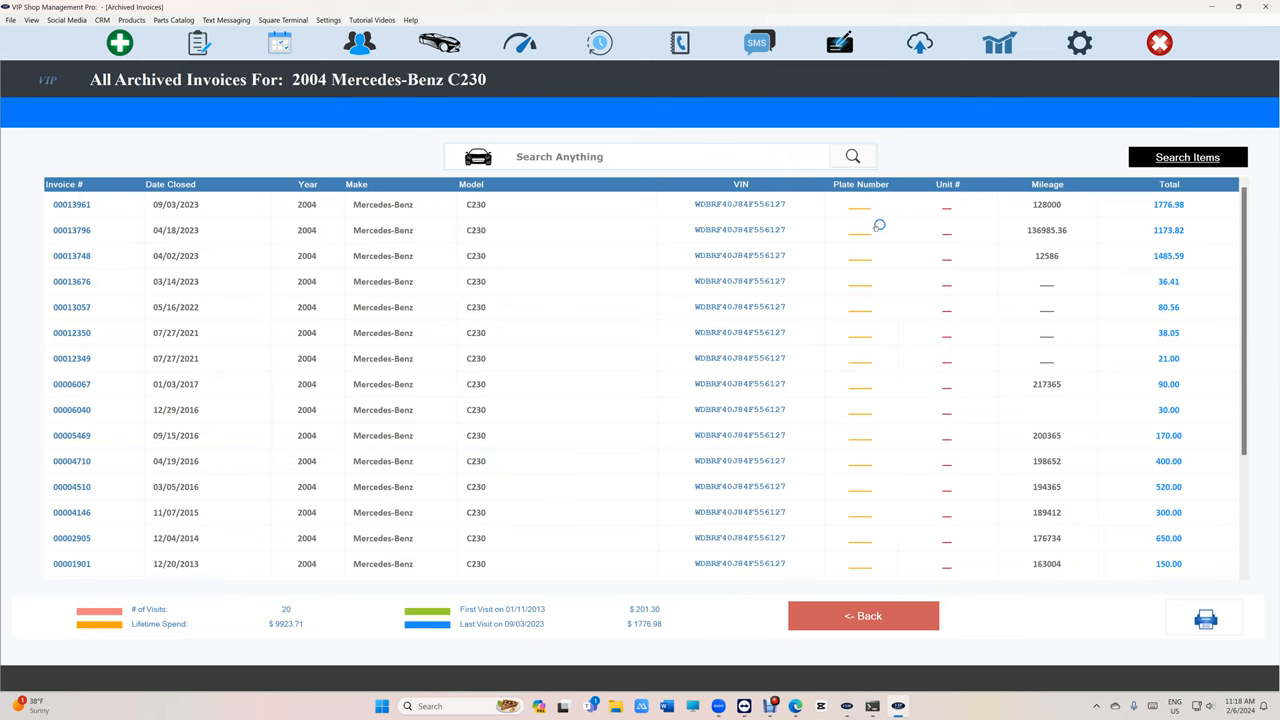
{"action": "left_click", "coordinate": [72, 204]}
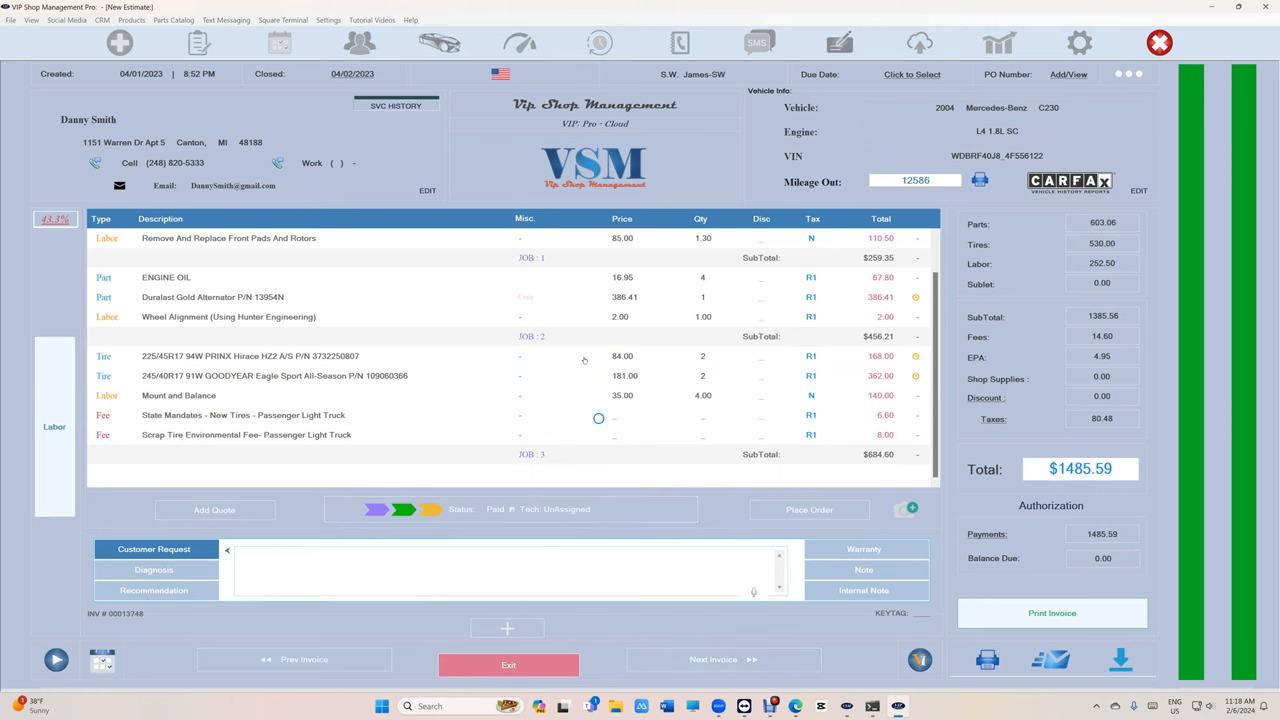
{"action": "left_click", "coordinate": [396, 104]}
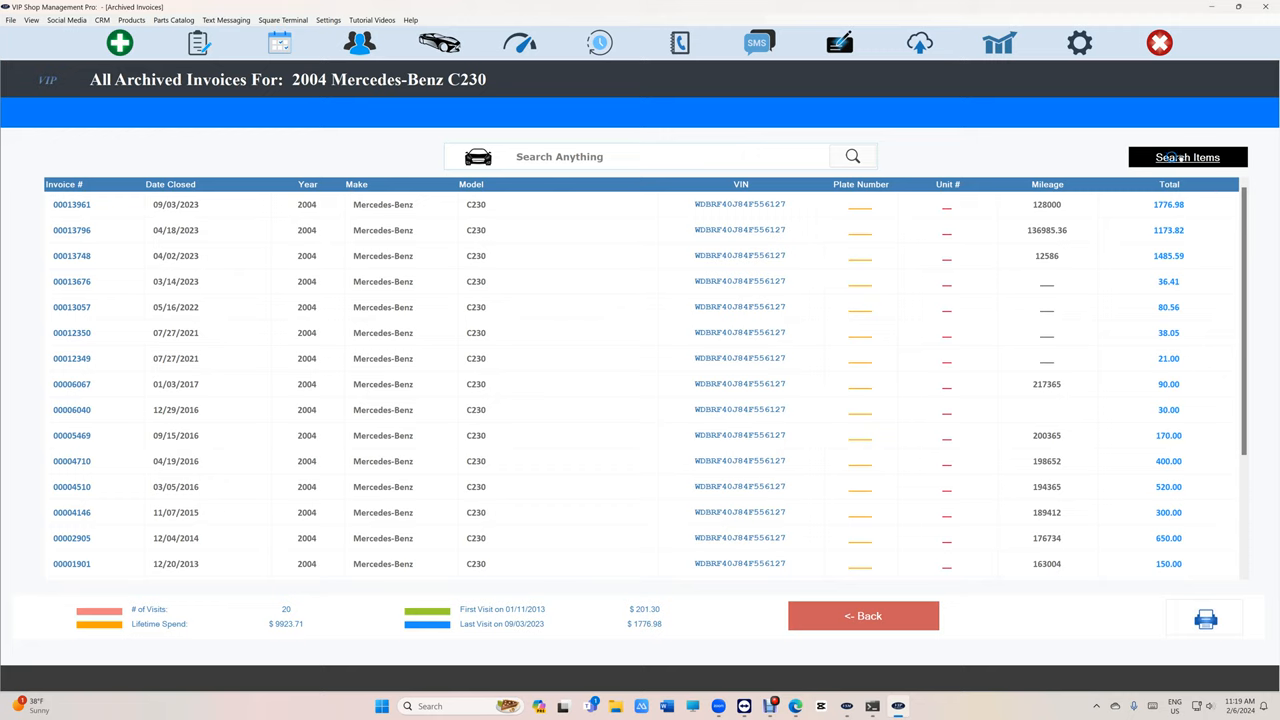
- Search past invoice items for 'fuel' and view the 2013 invoice holding the fuel pump job
{"action": "left_click", "coordinate": [1188, 156]}
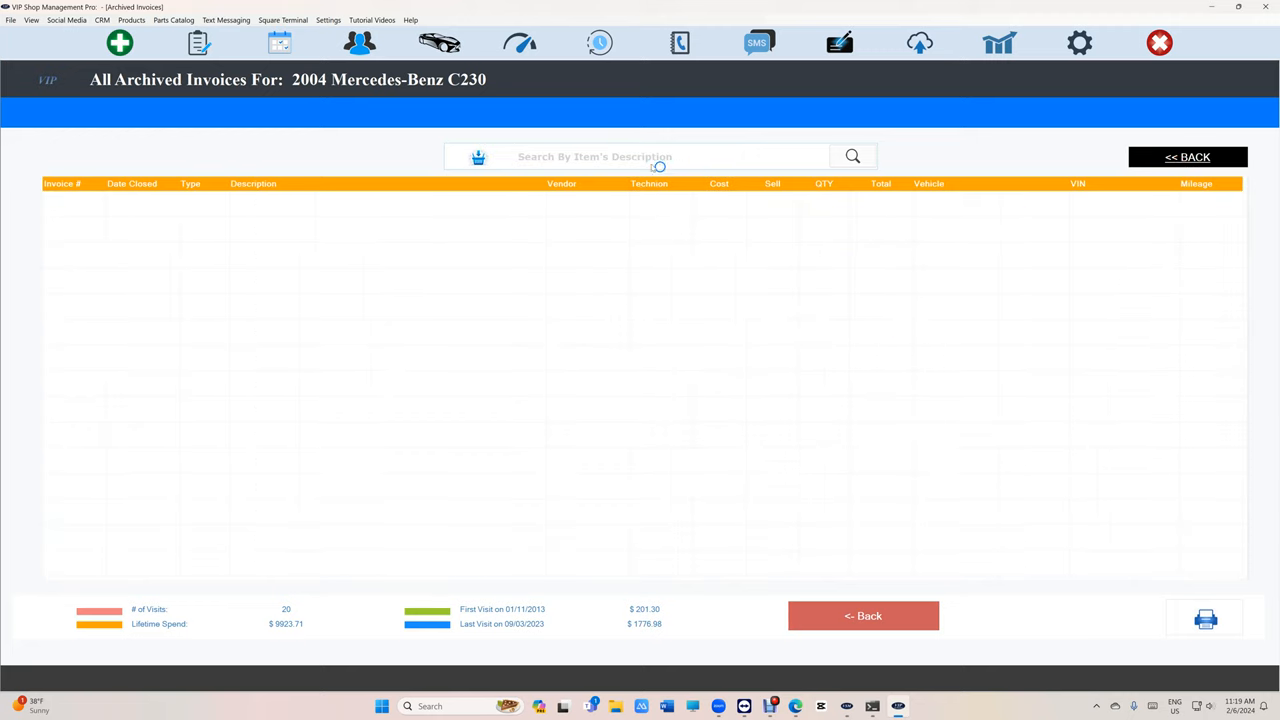
{"action": "type", "text": "fuel"}
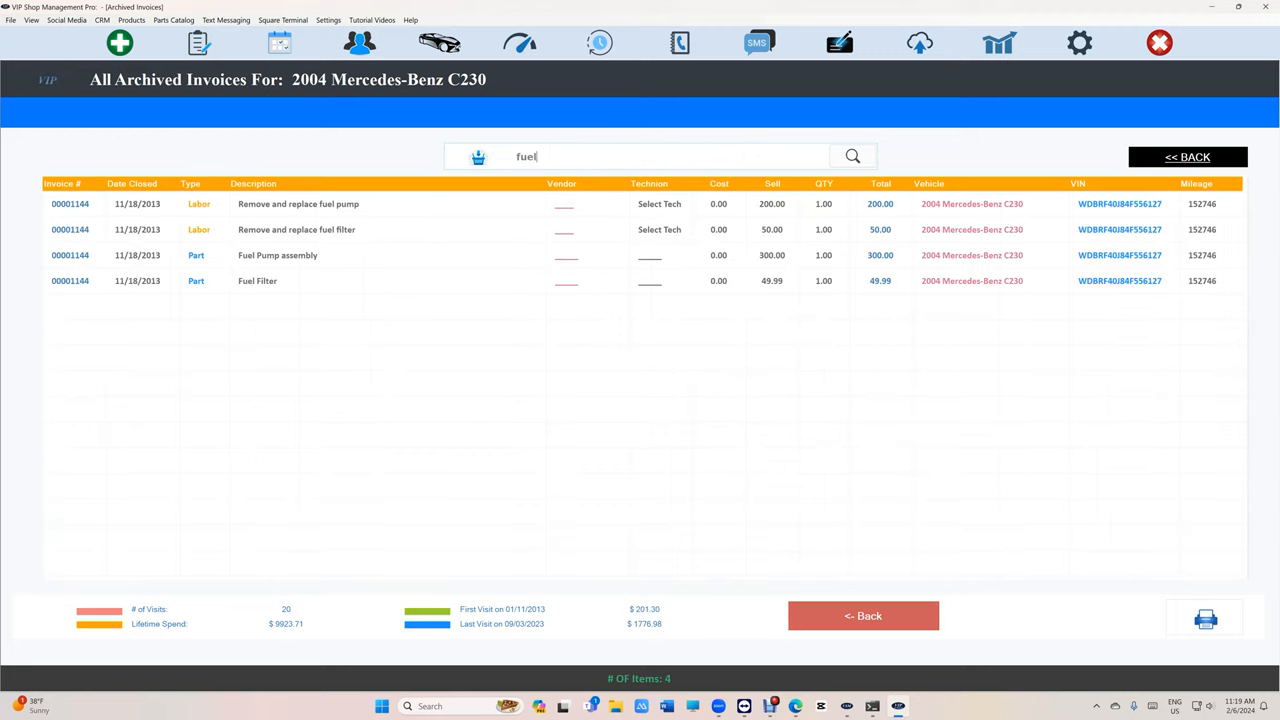
{"action": "mouse_move", "coordinate": [300, 256]}
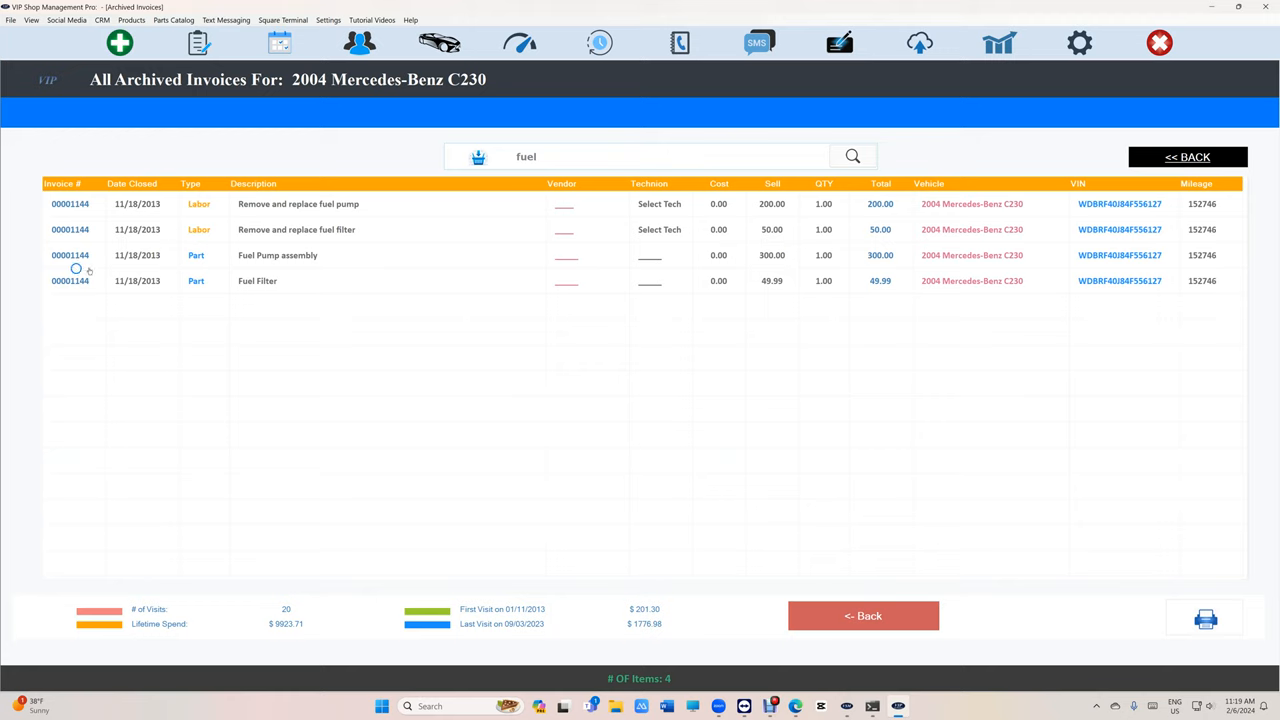
{"action": "left_click", "coordinate": [70, 256]}
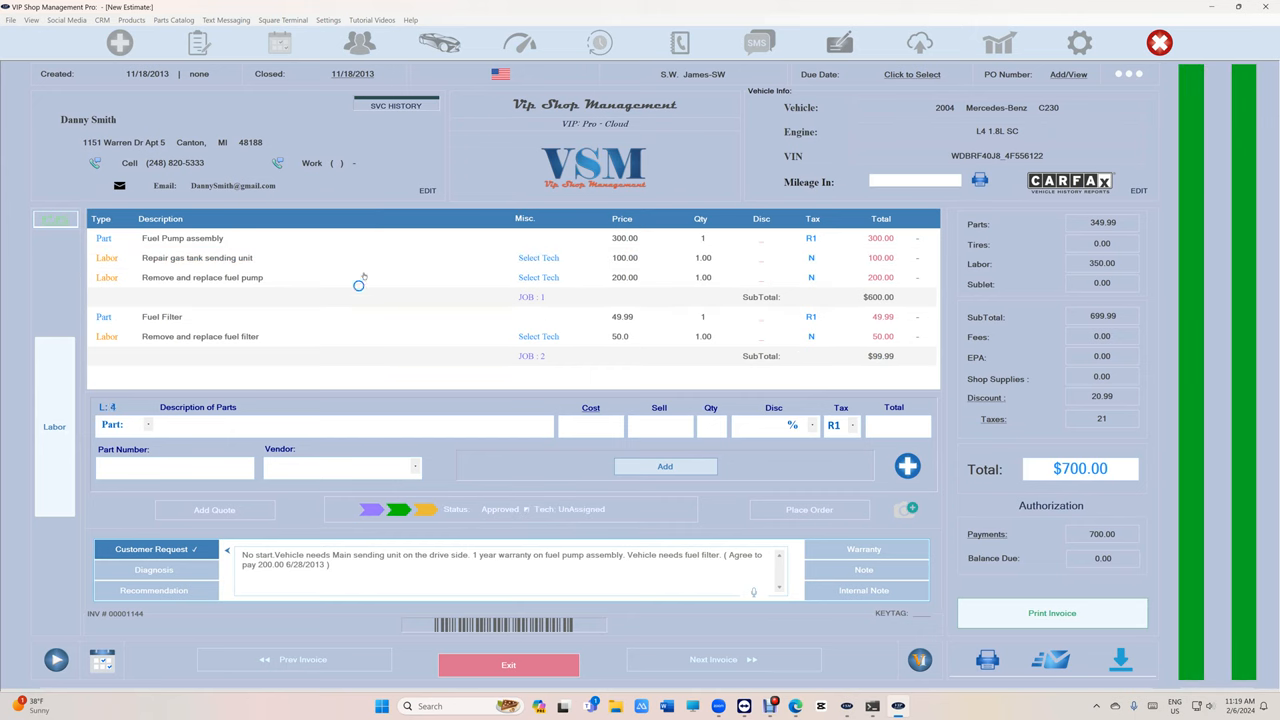
{"action": "left_click", "coordinate": [396, 104]}
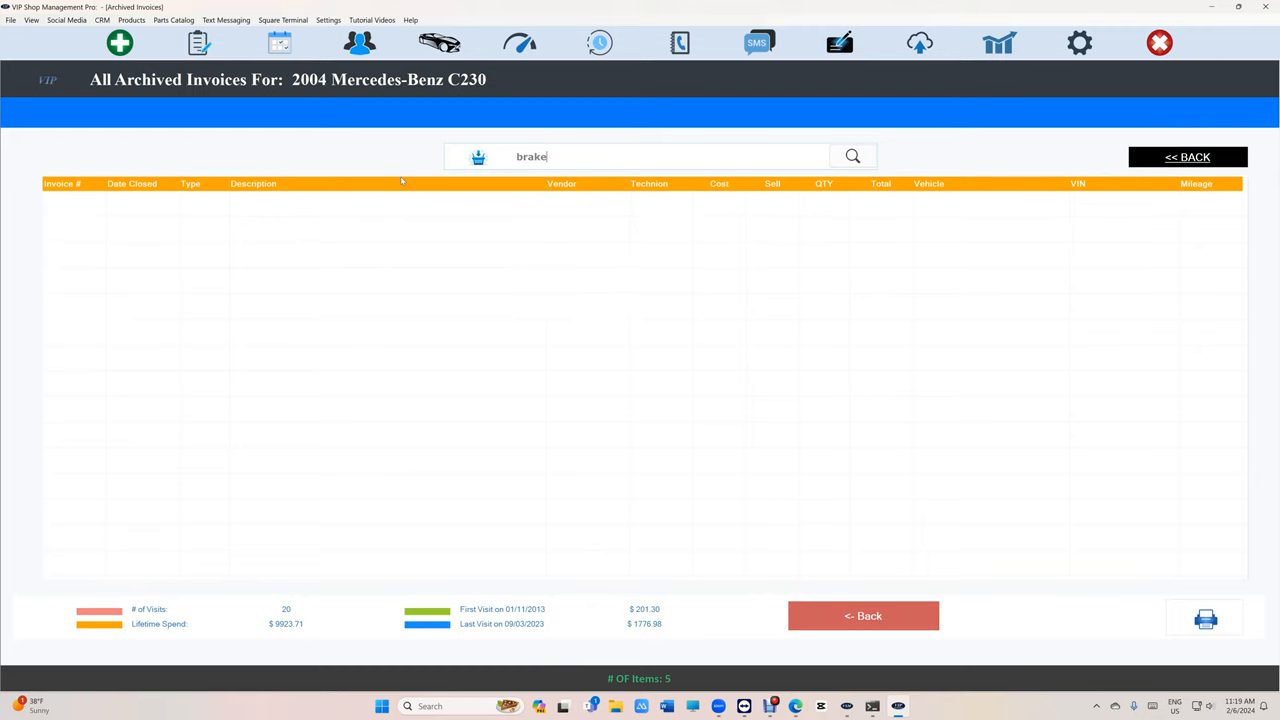
- Search past invoice items for 'brake pads front'
{"action": "type", "text": "pads f"}
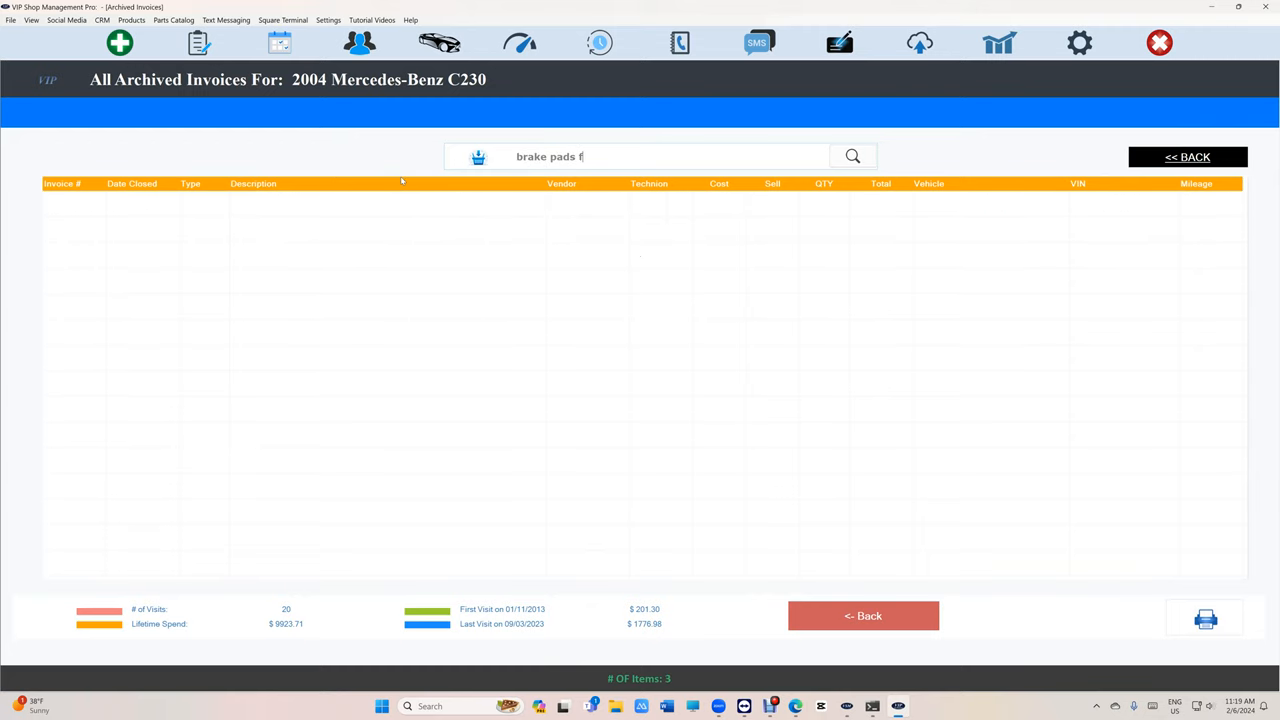
{"action": "type", "text": "ront"}
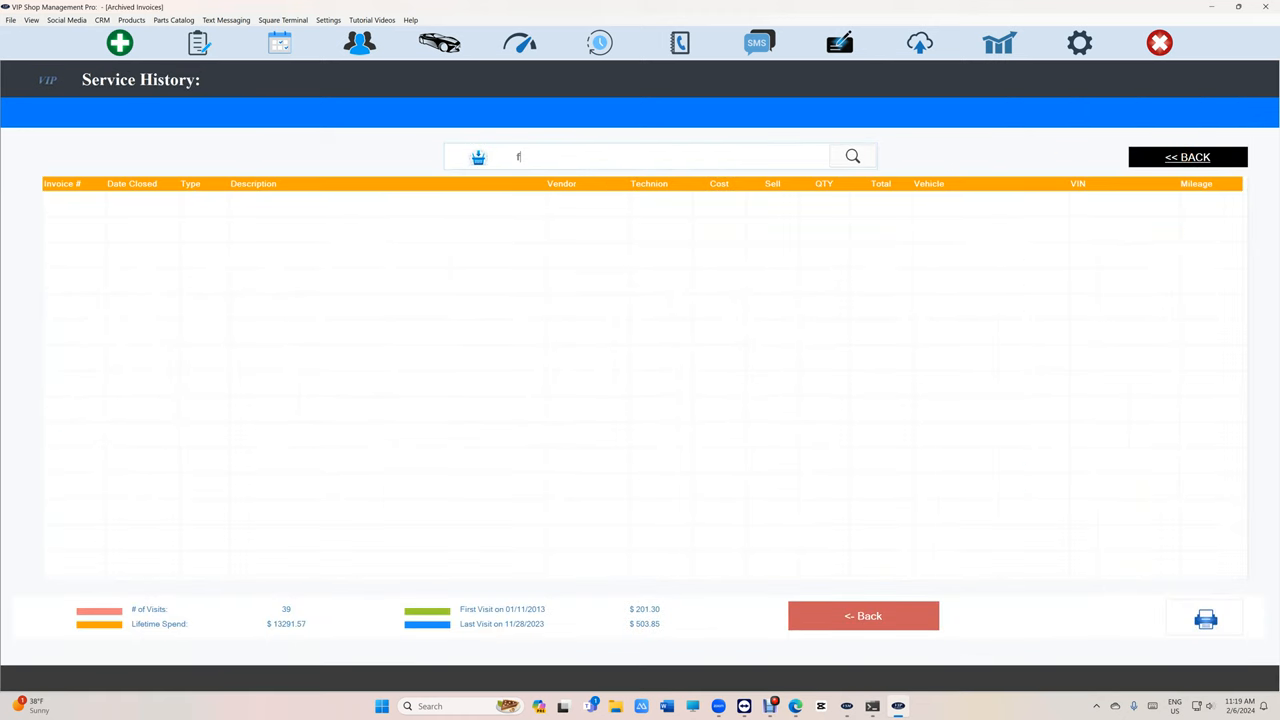
- Filter the whole service history for 'fuel p' then 'str' (strut), then go to the customers list
{"action": "type", "text": "uel"}
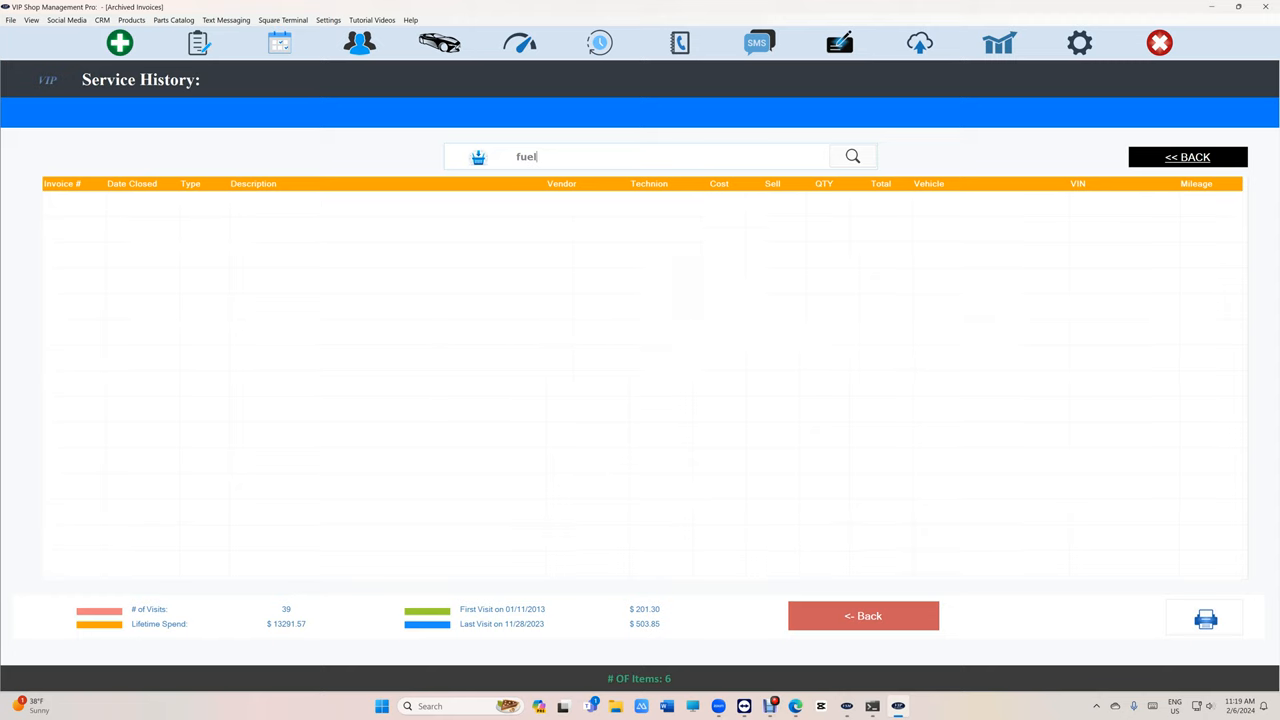
{"action": "type", "text": "p"}
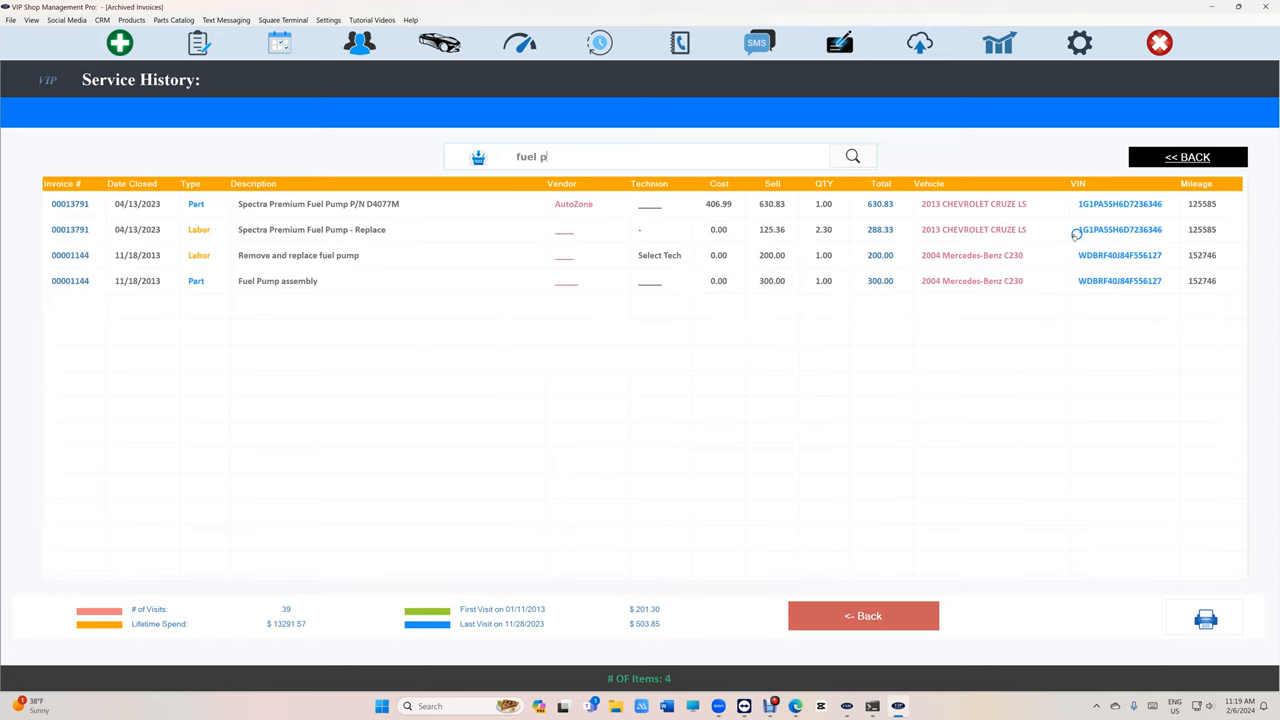
{"action": "mouse_move", "coordinate": [952, 236]}
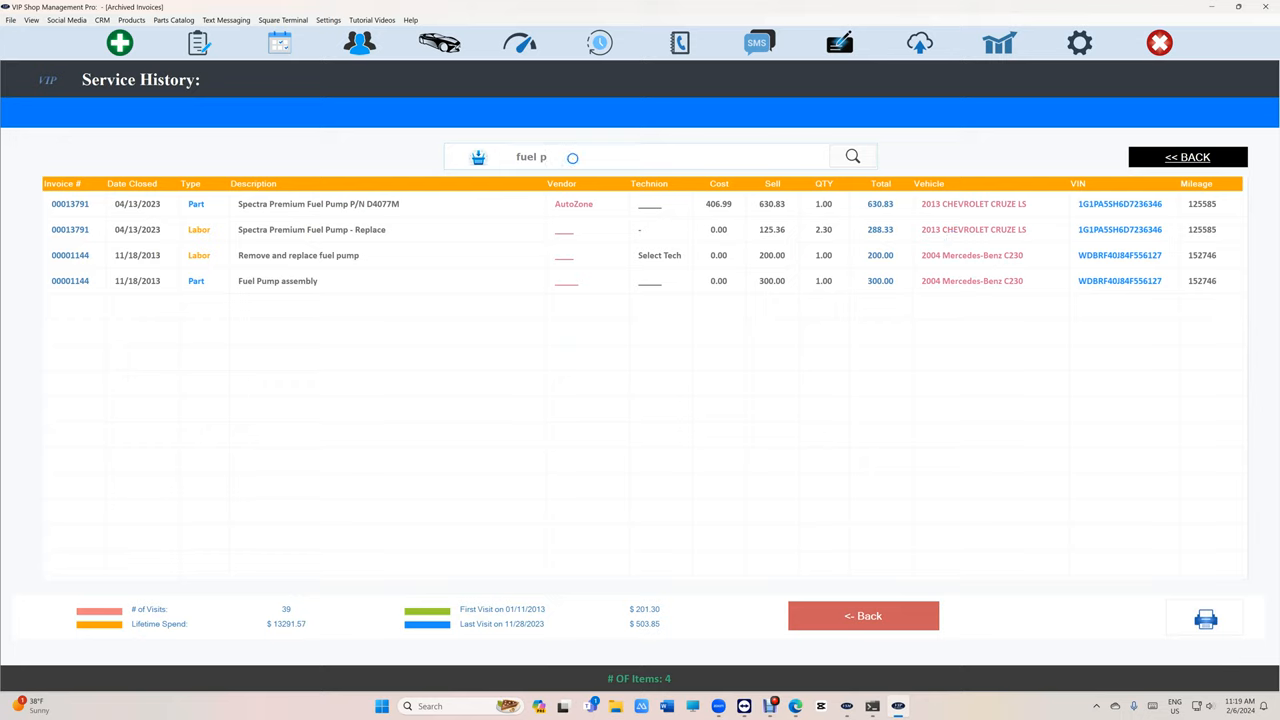
{"action": "type", "text": "strut"}
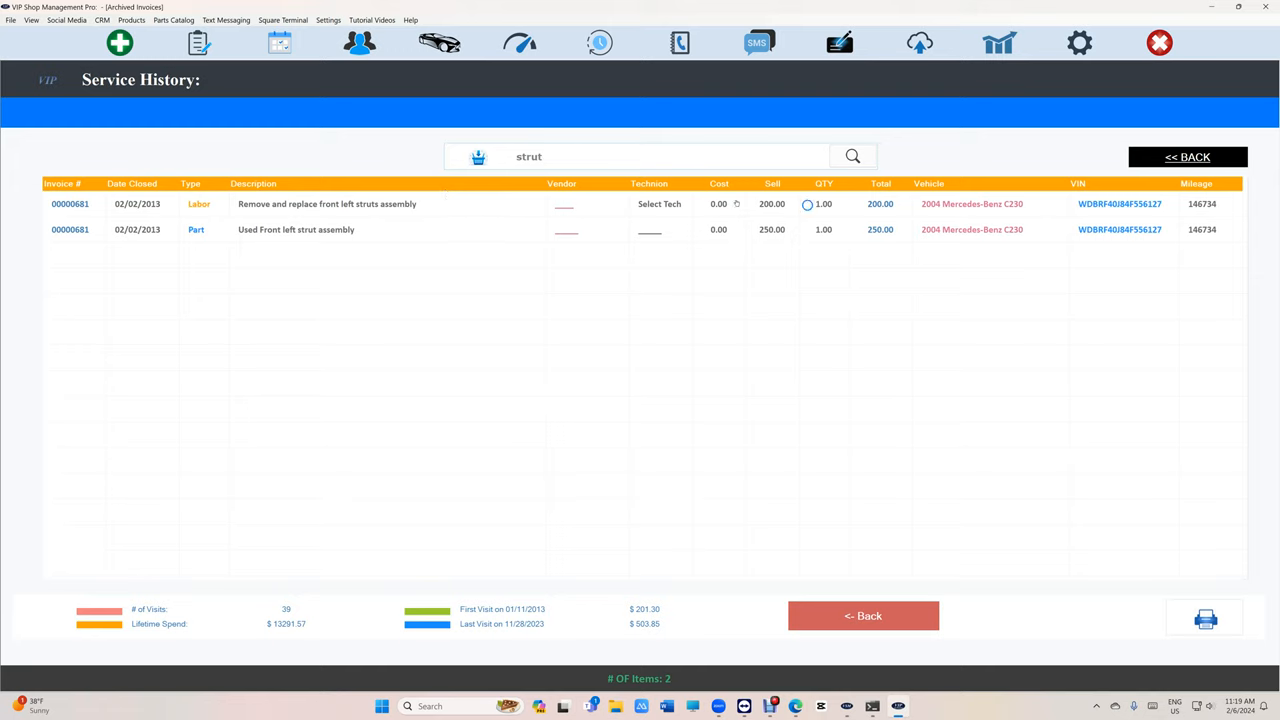
{"action": "left_click", "coordinate": [70, 204]}
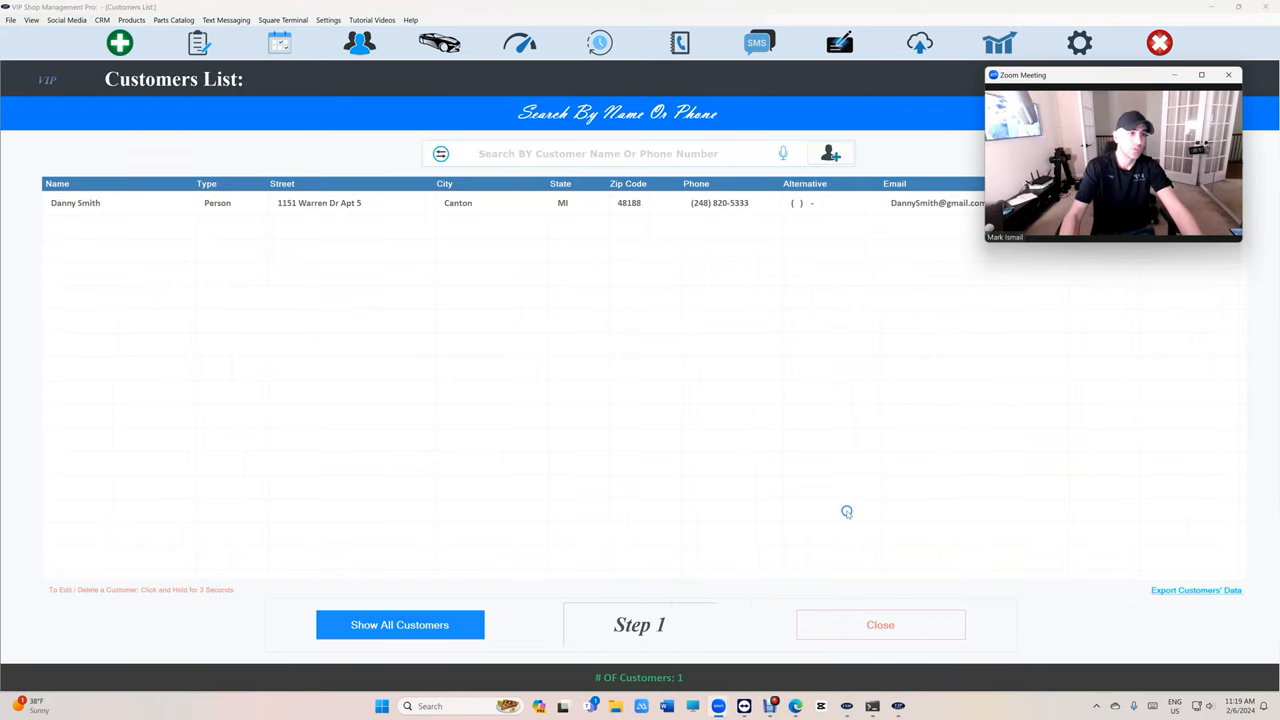
{"action": "mouse_move", "coordinate": [848, 516]}
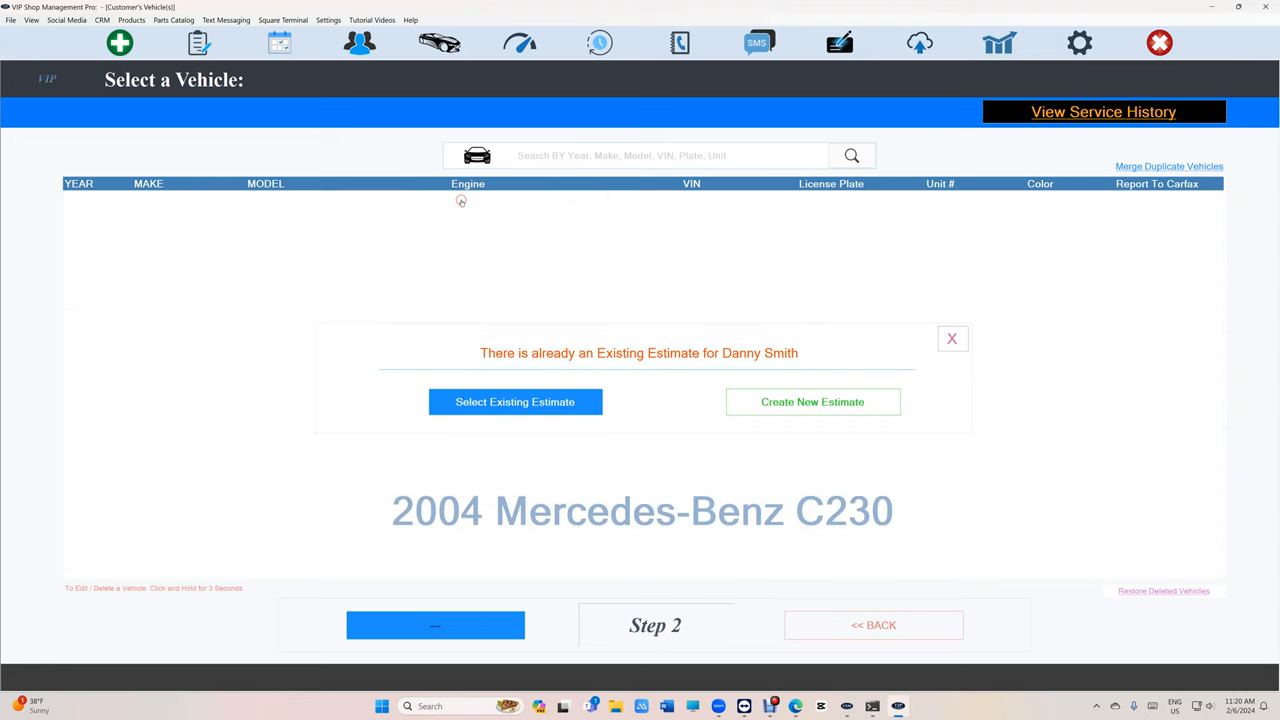
- Reopen the customer's existing C230 estimate and view the workflow of in-progress estimates
{"action": "left_click", "coordinate": [514, 400]}
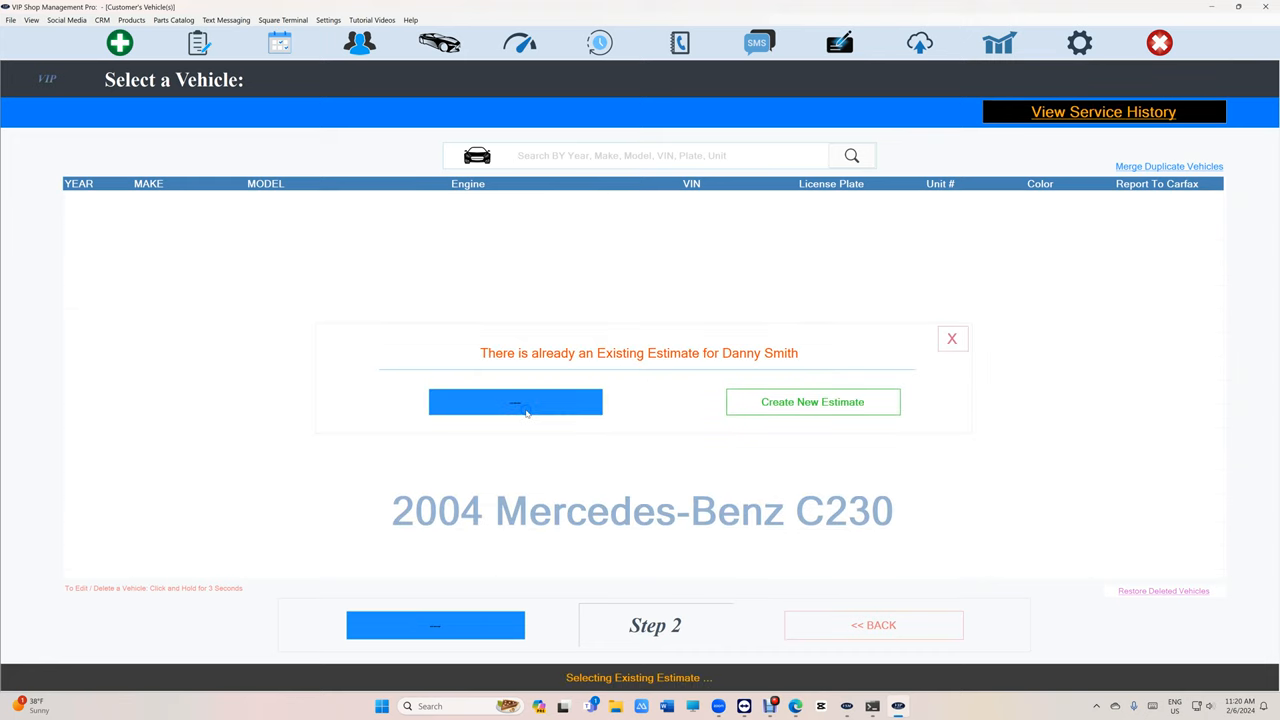
{"action": "left_click", "coordinate": [516, 400]}
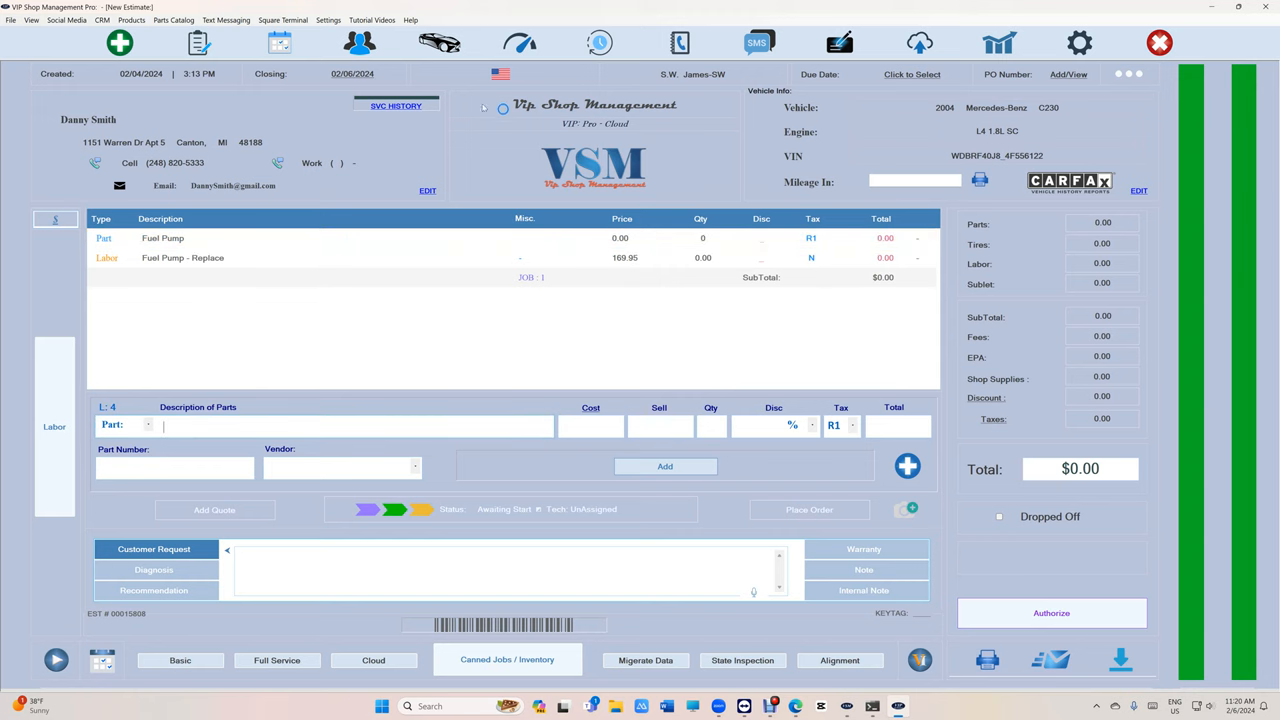
{"action": "left_click", "coordinate": [198, 42]}
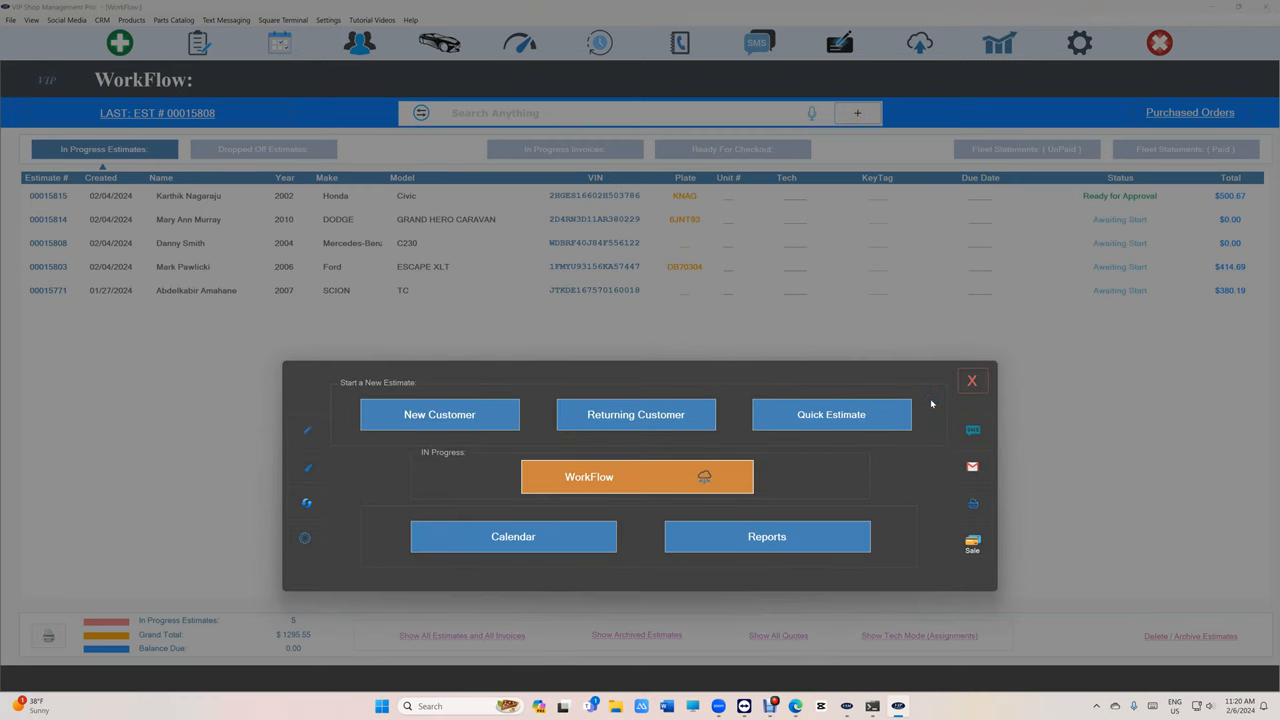
- Dismiss the start-a-new-estimate panel and begin a fresh blank estimate
{"action": "left_click", "coordinate": [972, 380]}
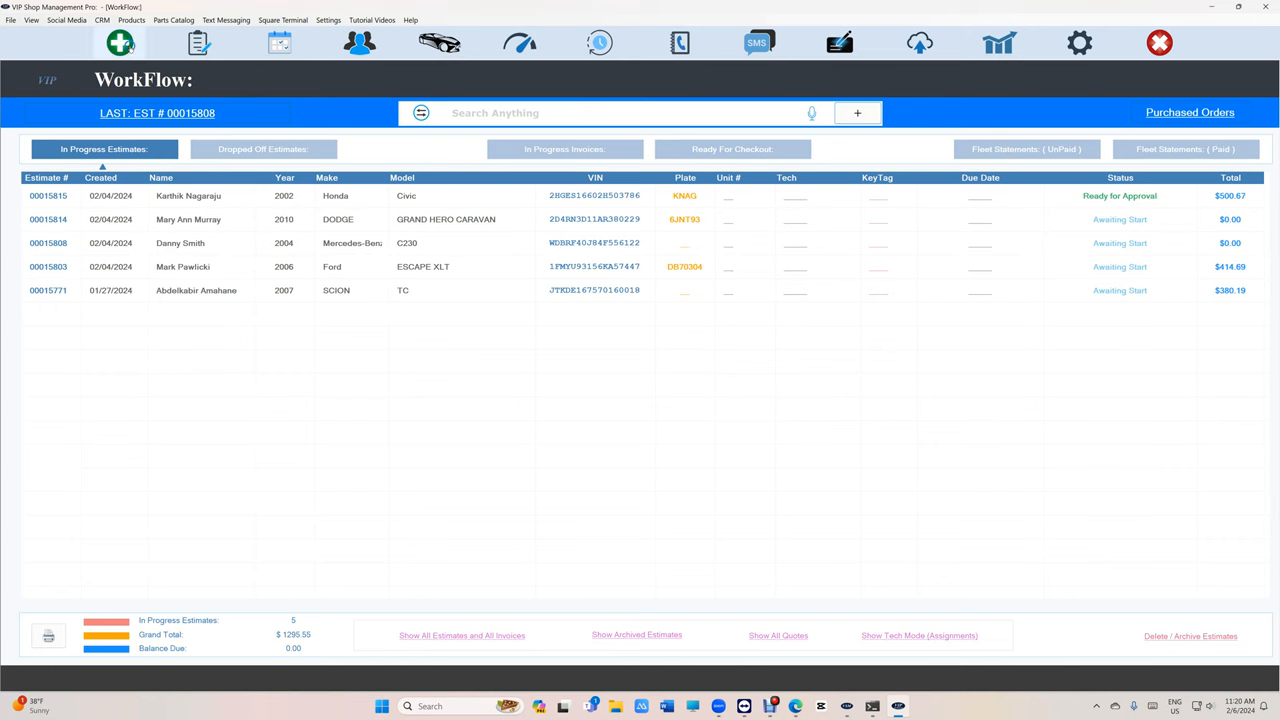
{"action": "left_click", "coordinate": [120, 42]}
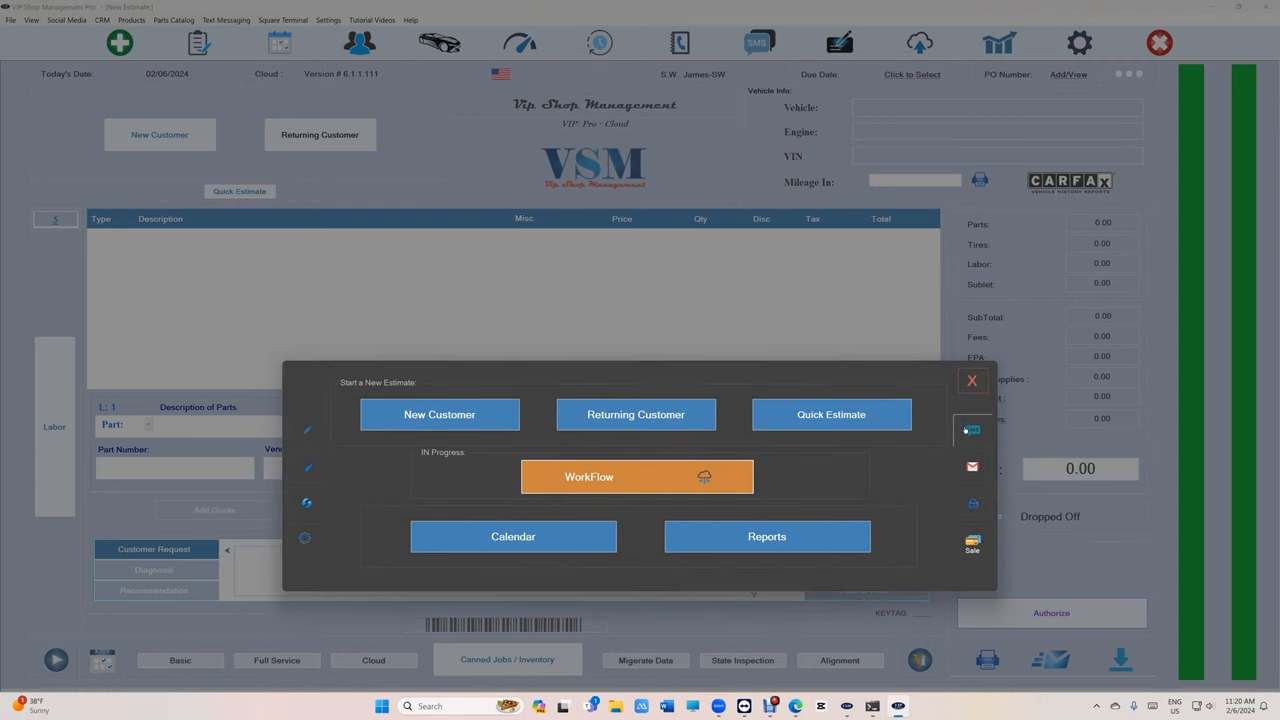
- Draft a customer-information SMS request with '51' entered, then close it unsent
{"action": "left_click", "coordinate": [972, 380]}
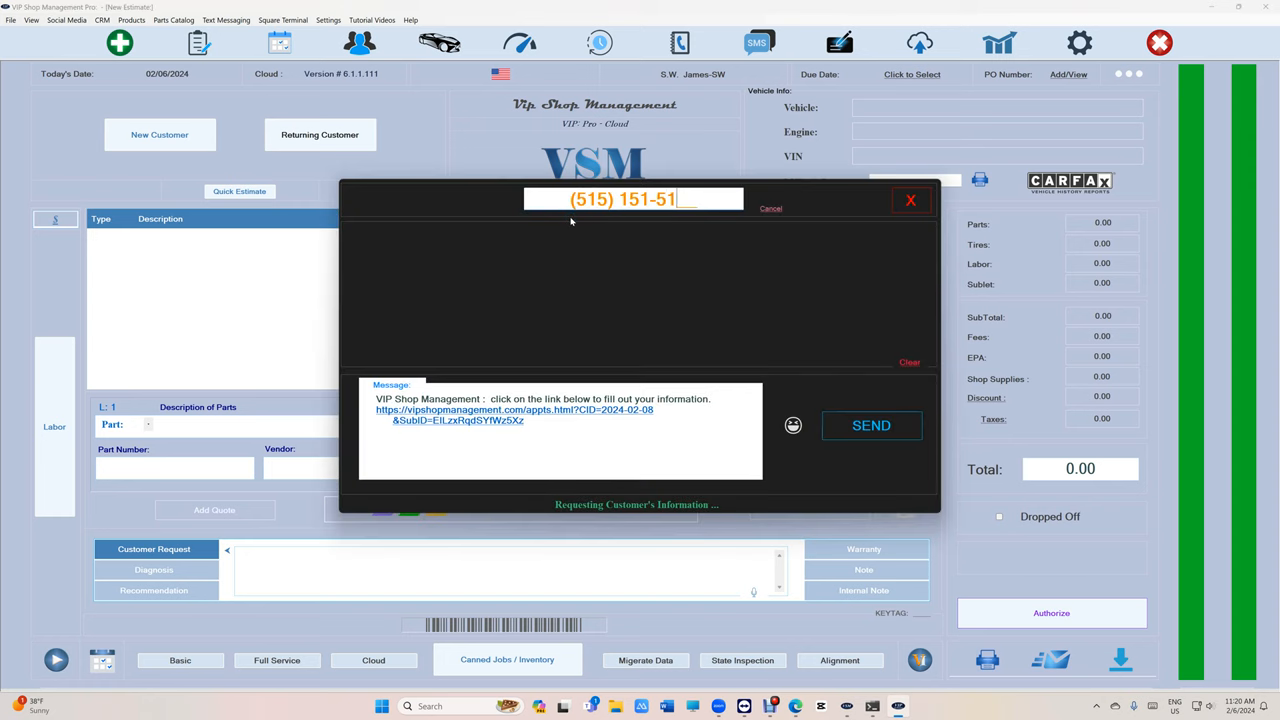
{"action": "type", "text": "51"}
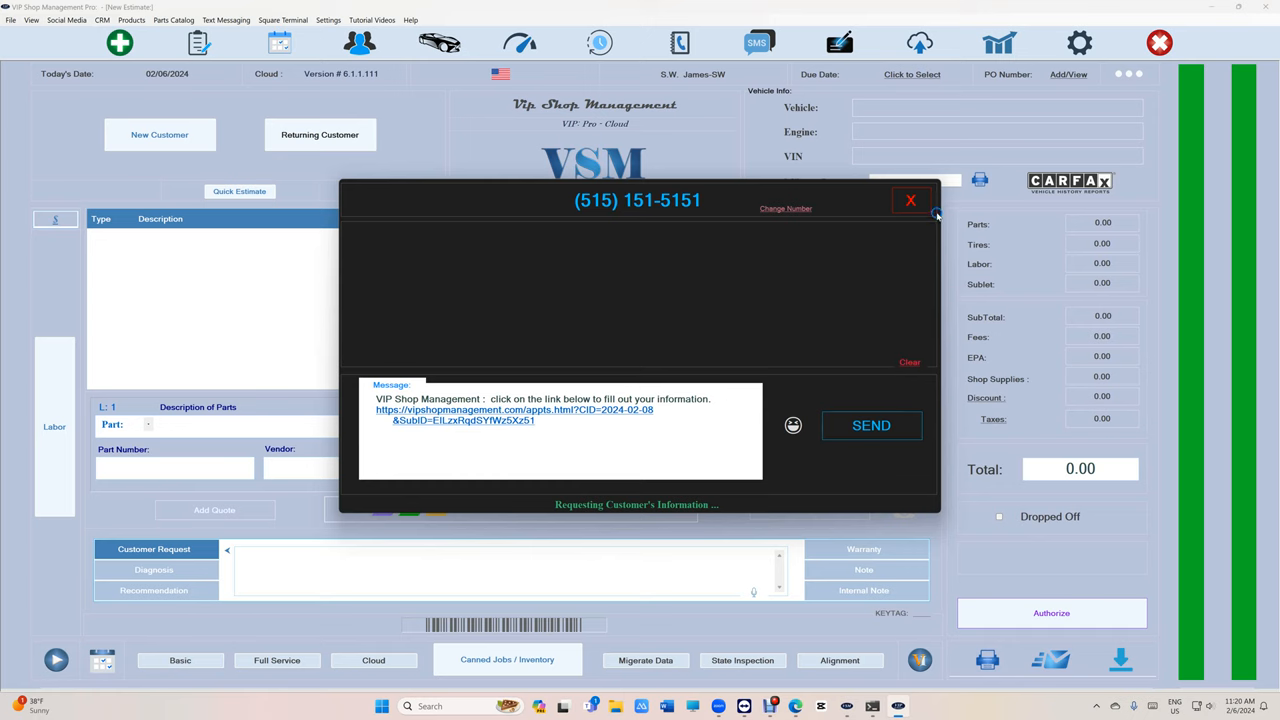
{"action": "left_click", "coordinate": [910, 200]}
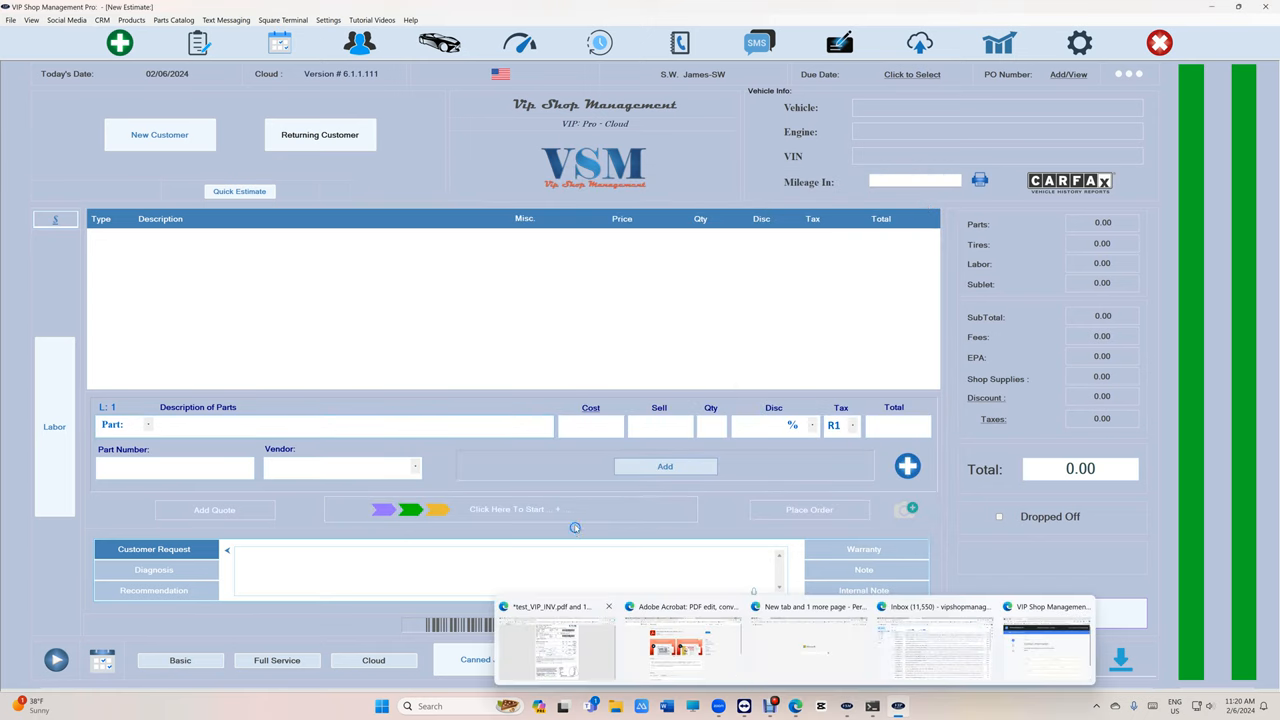
- Review the oil change sticker data for the next service due and cancel without printing
{"action": "left_click", "coordinate": [120, 42]}
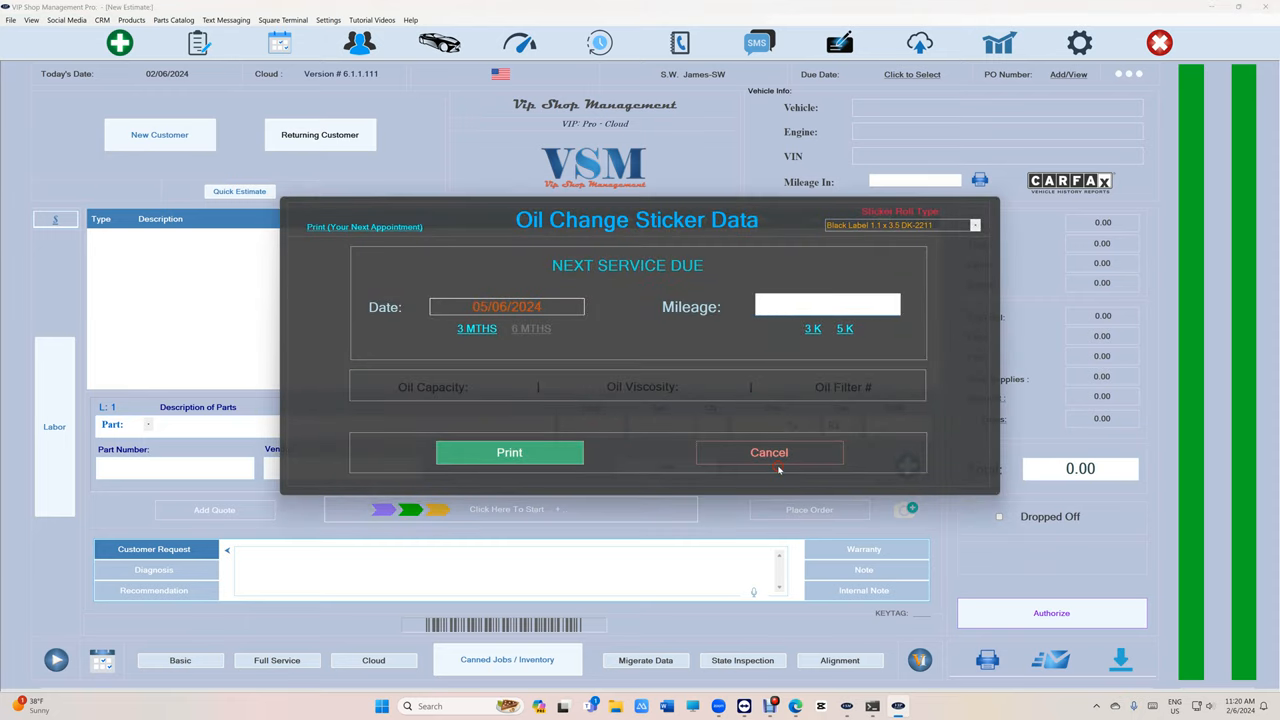
{"action": "left_click", "coordinate": [768, 452]}
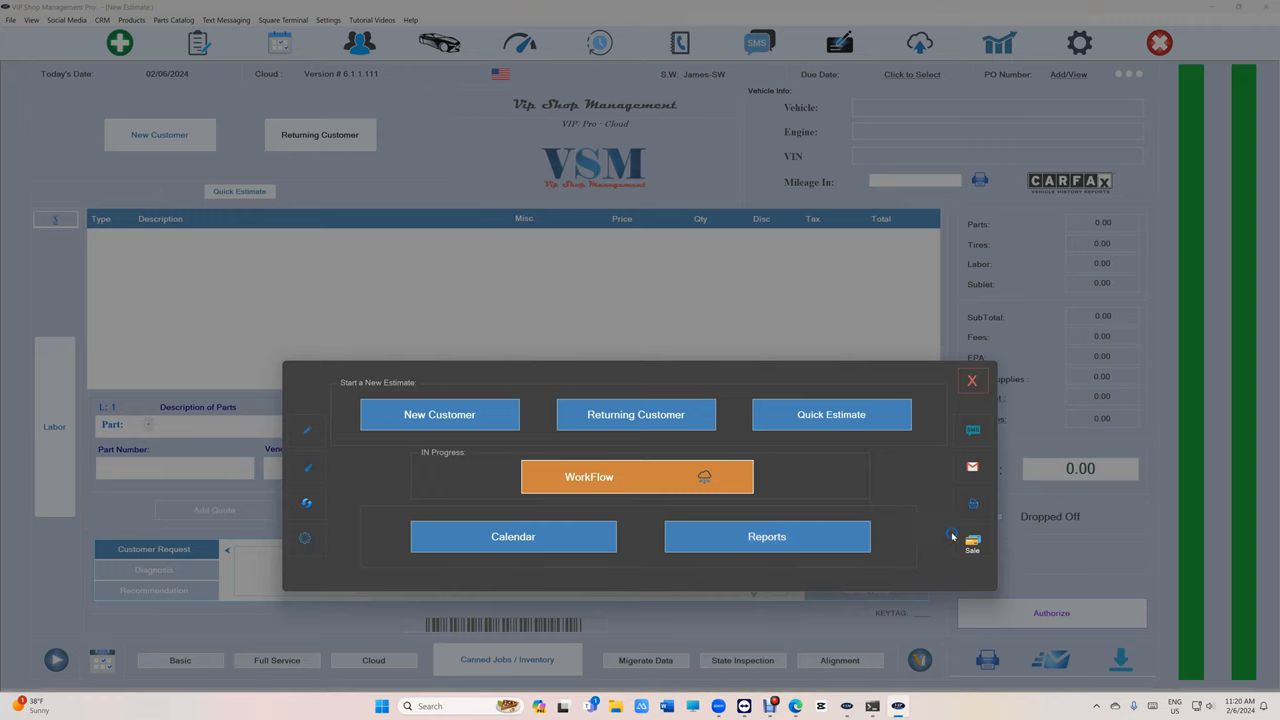
{"action": "mouse_move", "coordinate": [972, 544]}
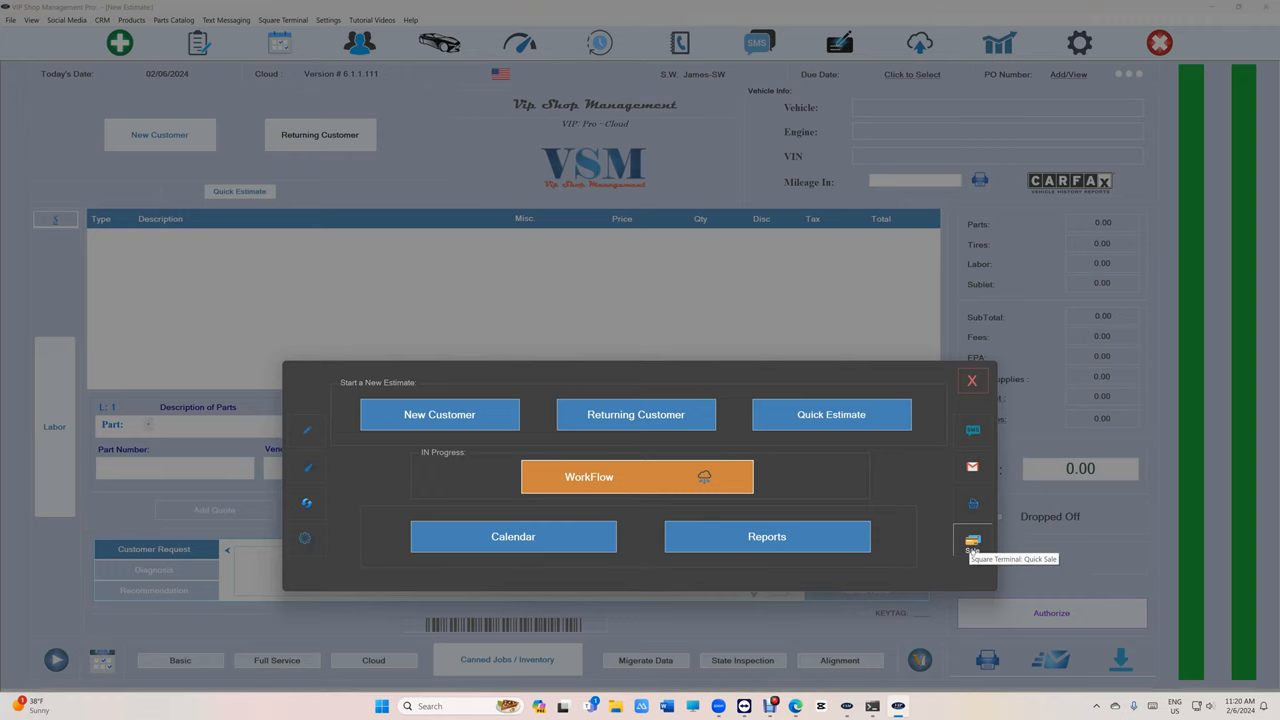
- Start a 2.00 Square Terminal quick sale charge, cancel it, and return to the blank estimate
{"action": "left_click", "coordinate": [972, 540]}
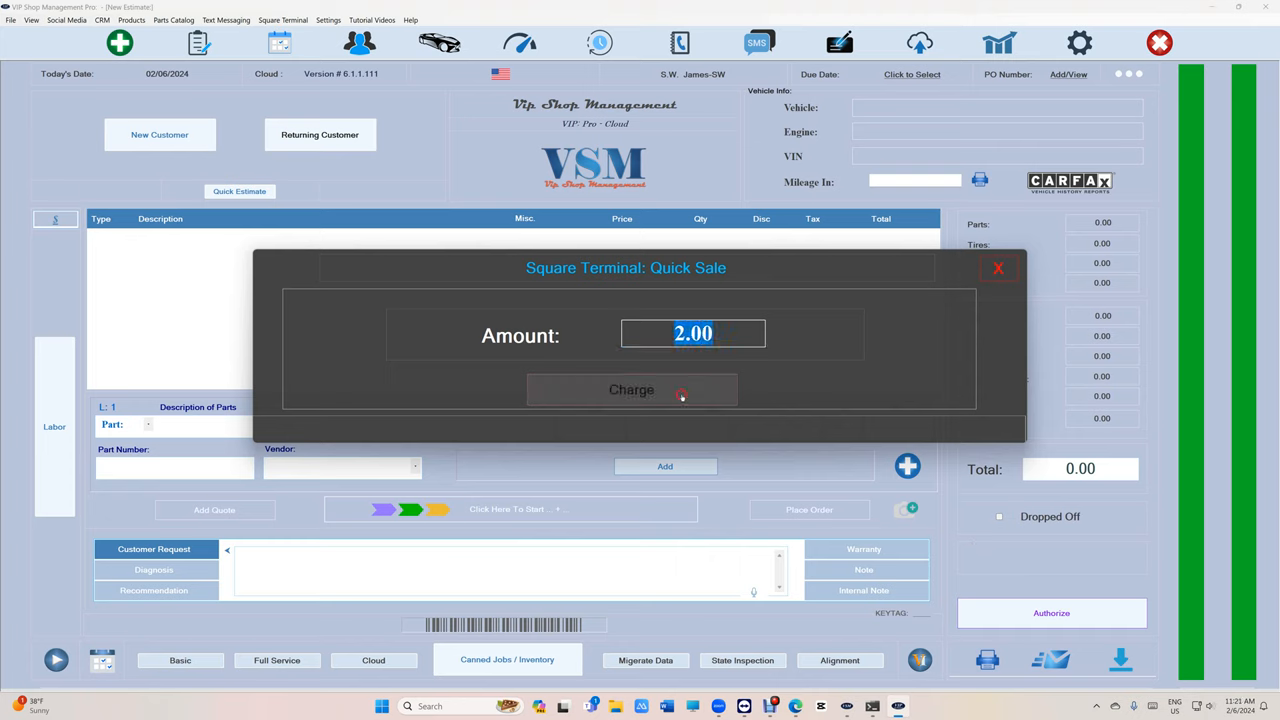
{"action": "left_click", "coordinate": [632, 390]}
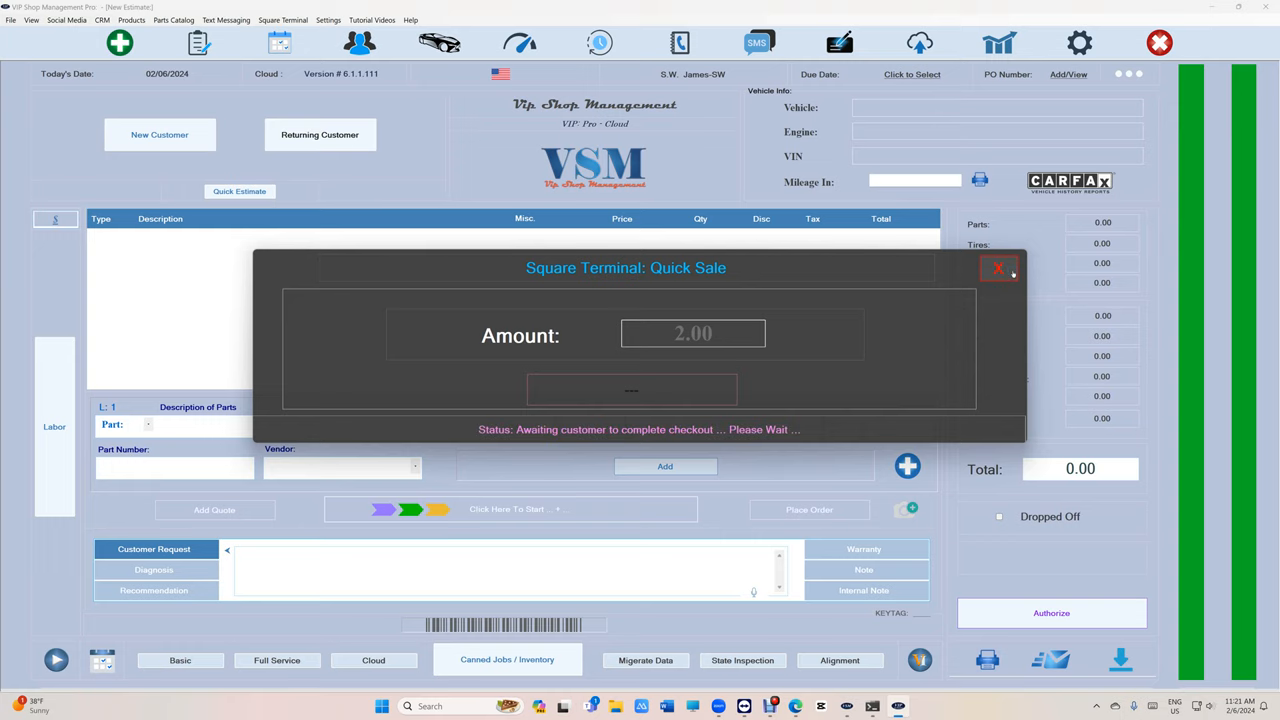
{"action": "left_click", "coordinate": [998, 268]}
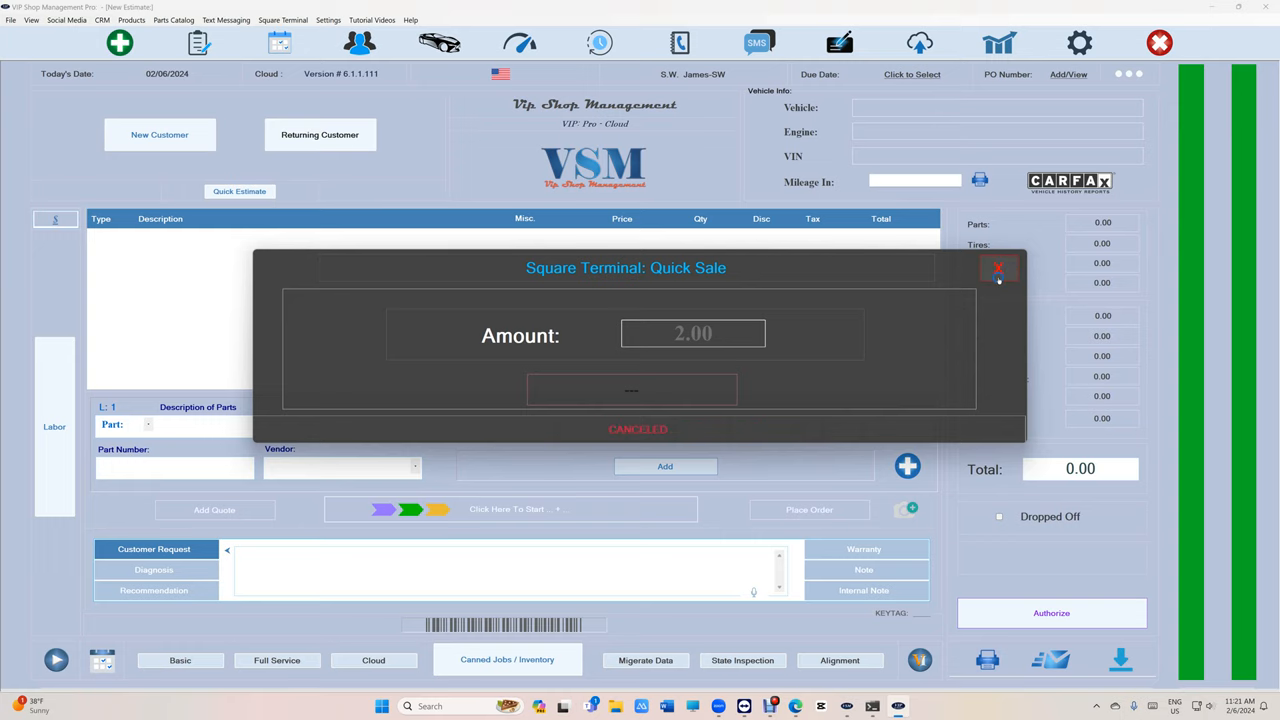
{"action": "left_click", "coordinate": [998, 270]}
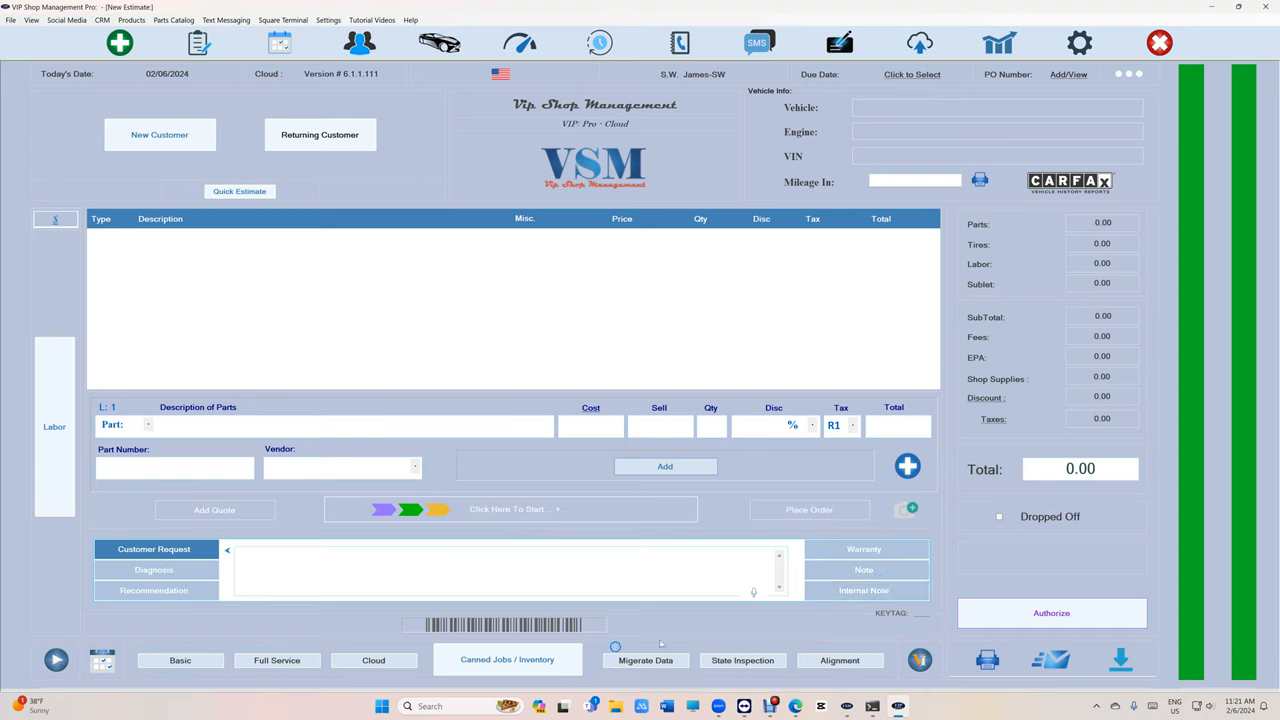
{"action": "mouse_move", "coordinate": [918, 660]}
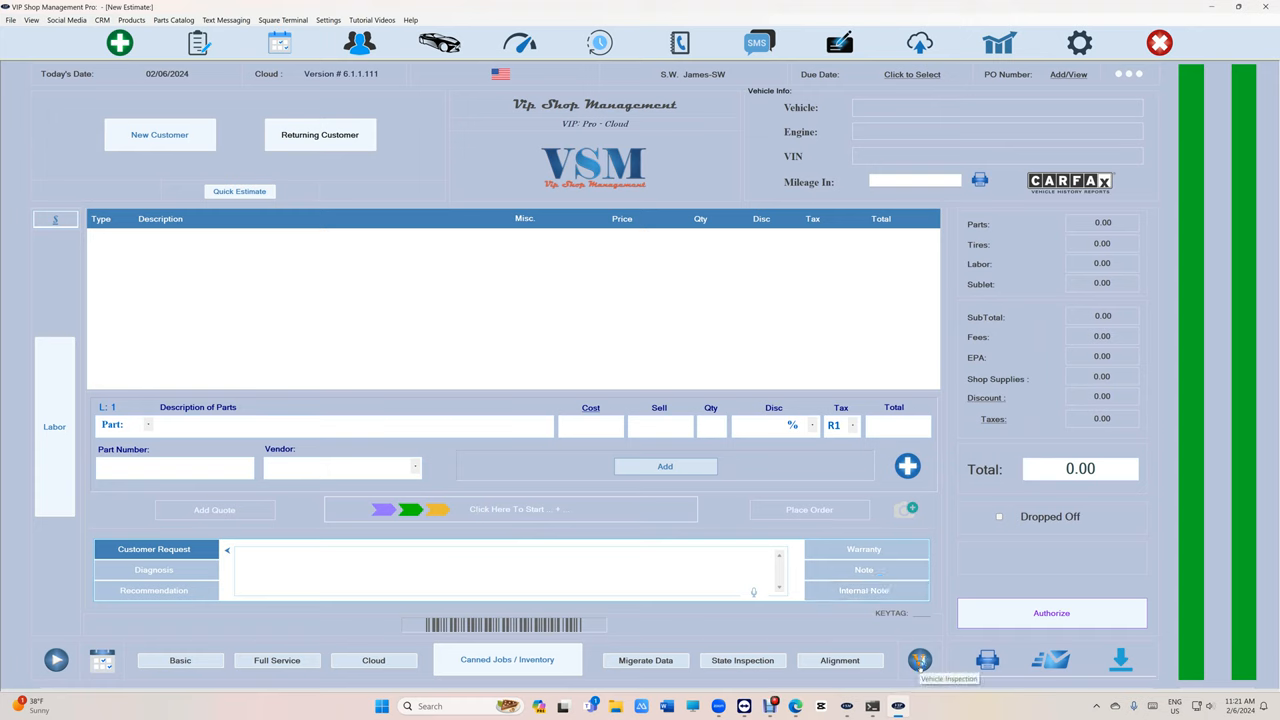
- Run the internet speed test from the shortcut panel
{"action": "left_click", "coordinate": [120, 42]}
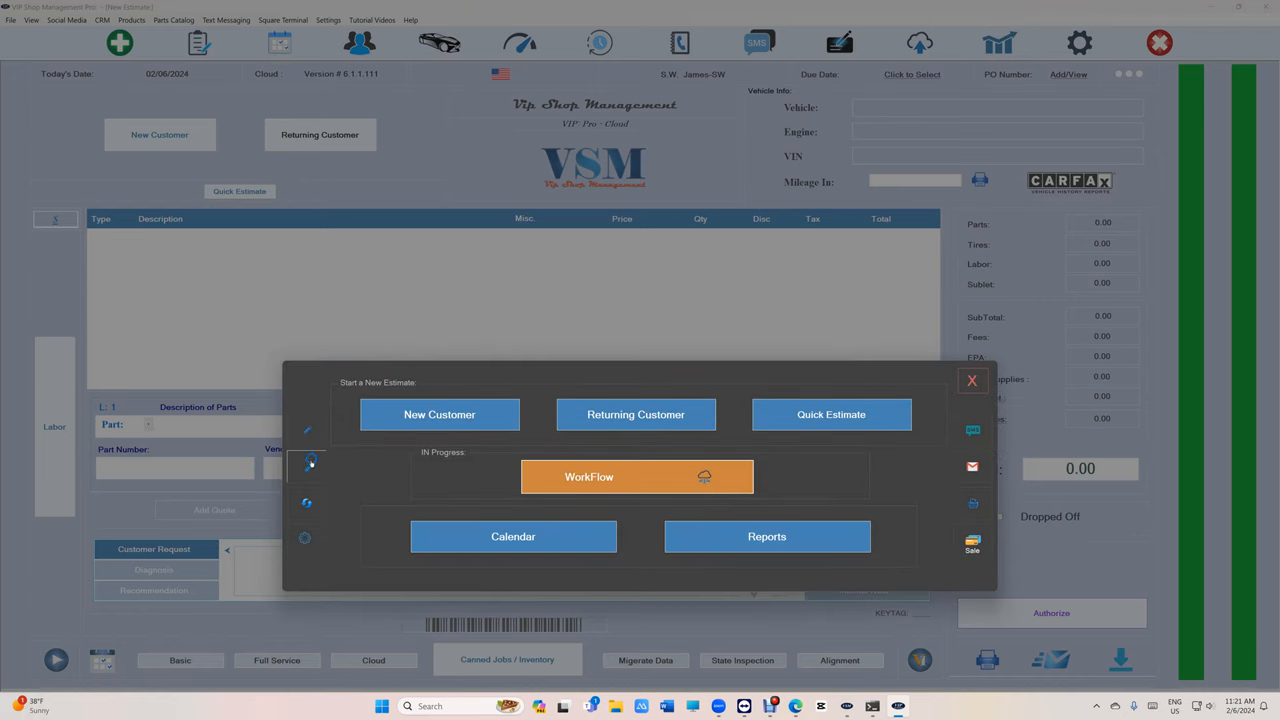
{"action": "mouse_move", "coordinate": [308, 462]}
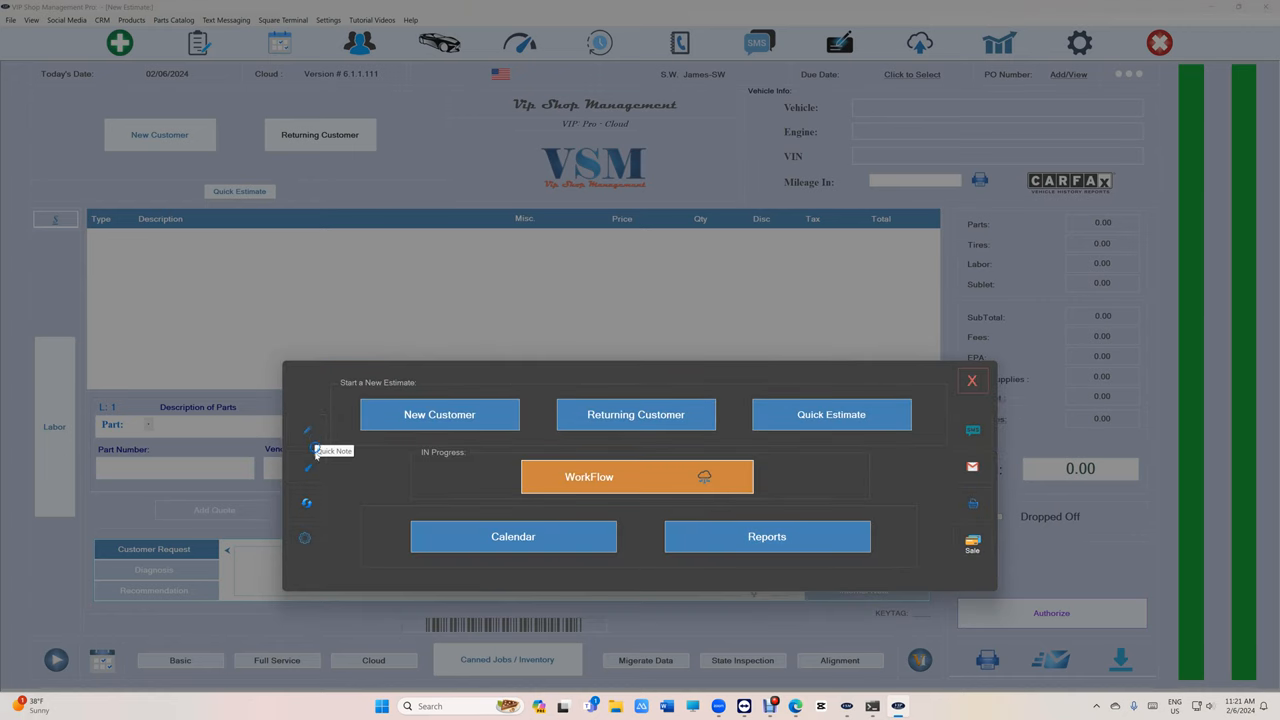
{"action": "mouse_move", "coordinate": [308, 504]}
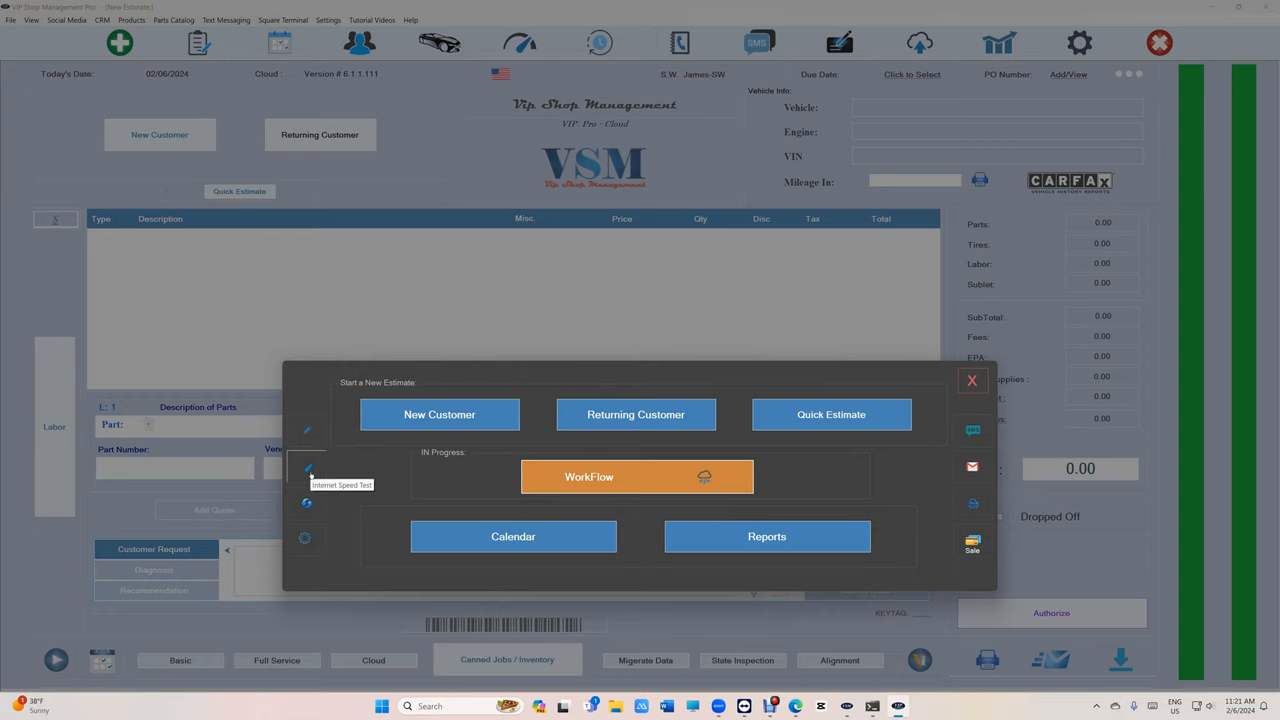
{"action": "left_click", "coordinate": [308, 470]}
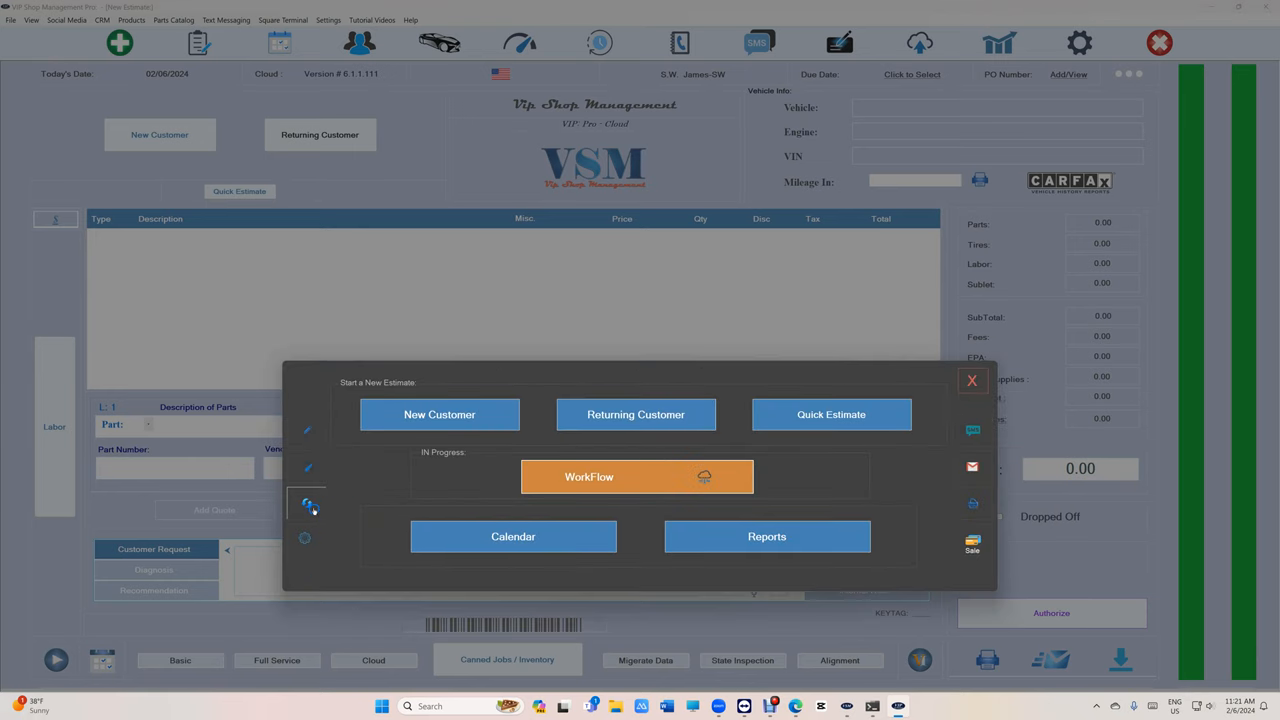
{"action": "mouse_move", "coordinate": [308, 540]}
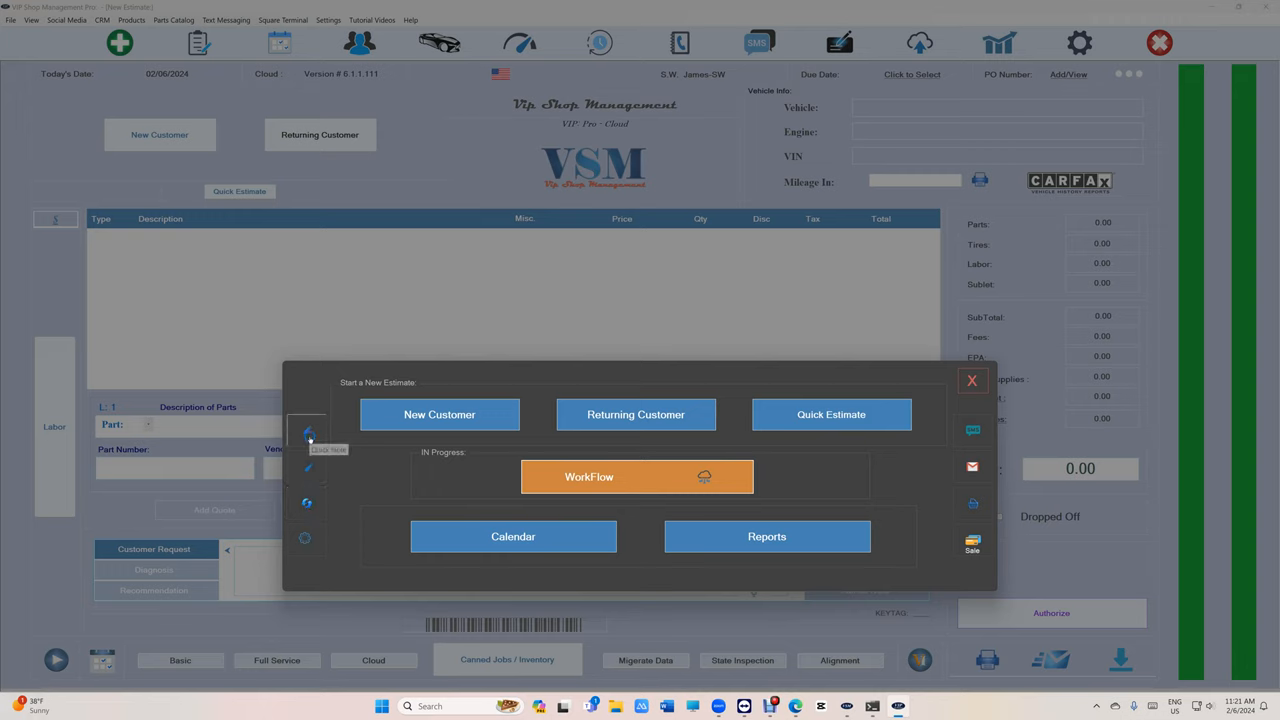
{"action": "mouse_move", "coordinate": [308, 432]}
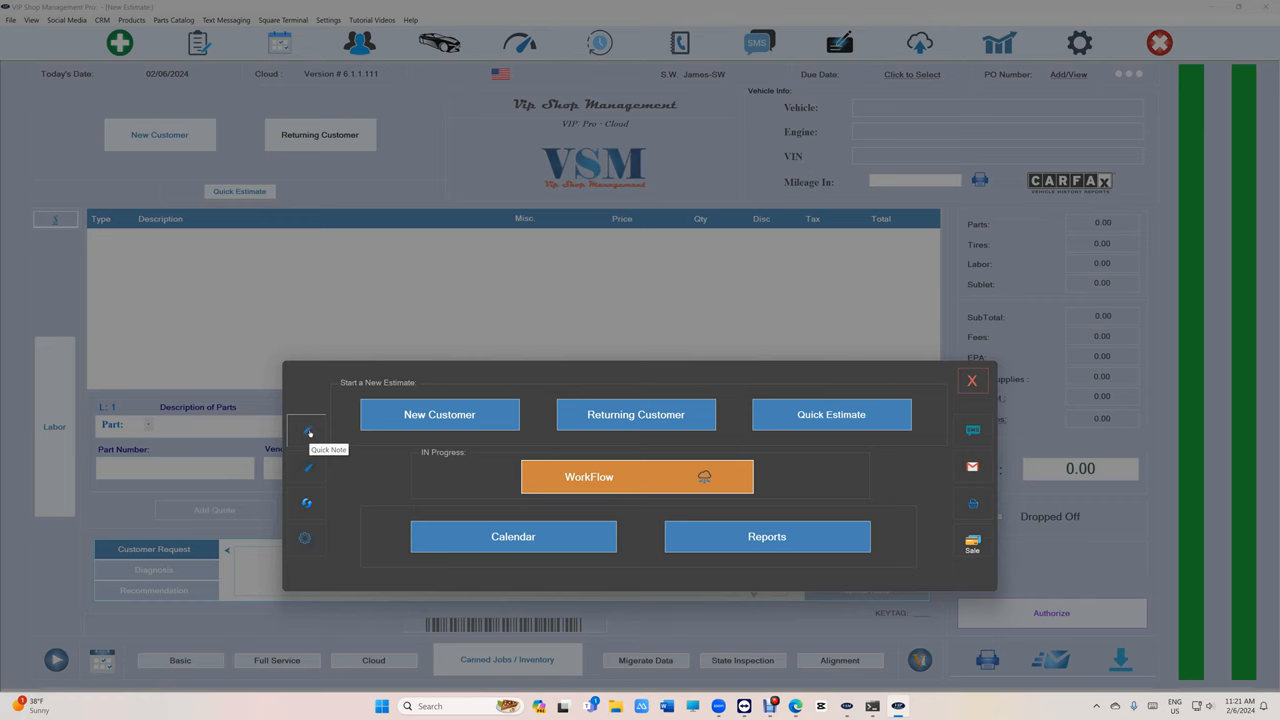
{"action": "left_click", "coordinate": [972, 380]}
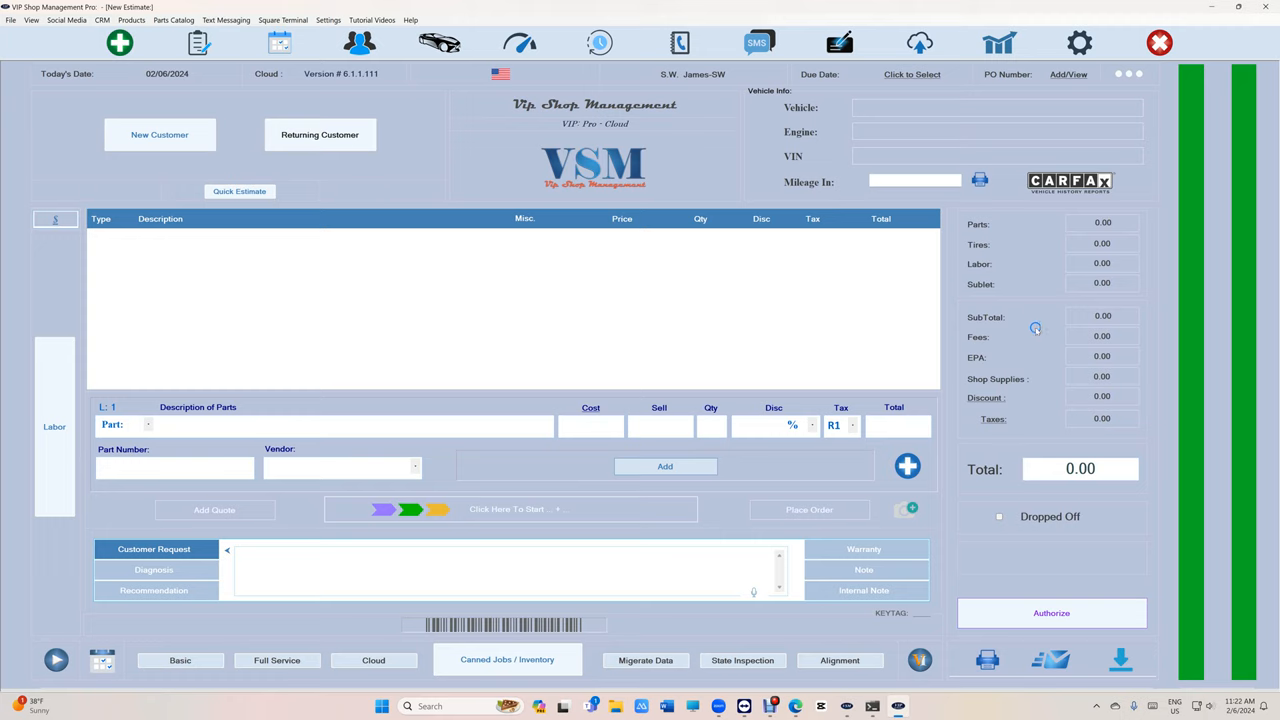
{"action": "left_click", "coordinate": [120, 42]}
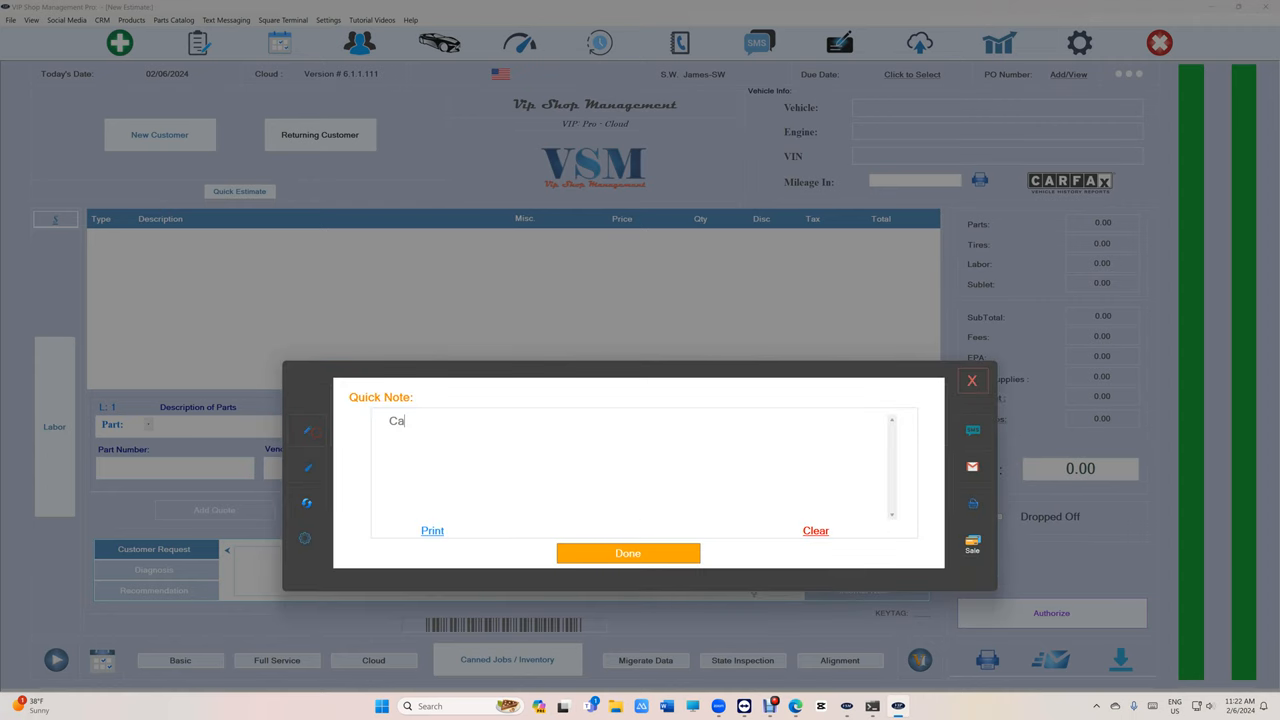
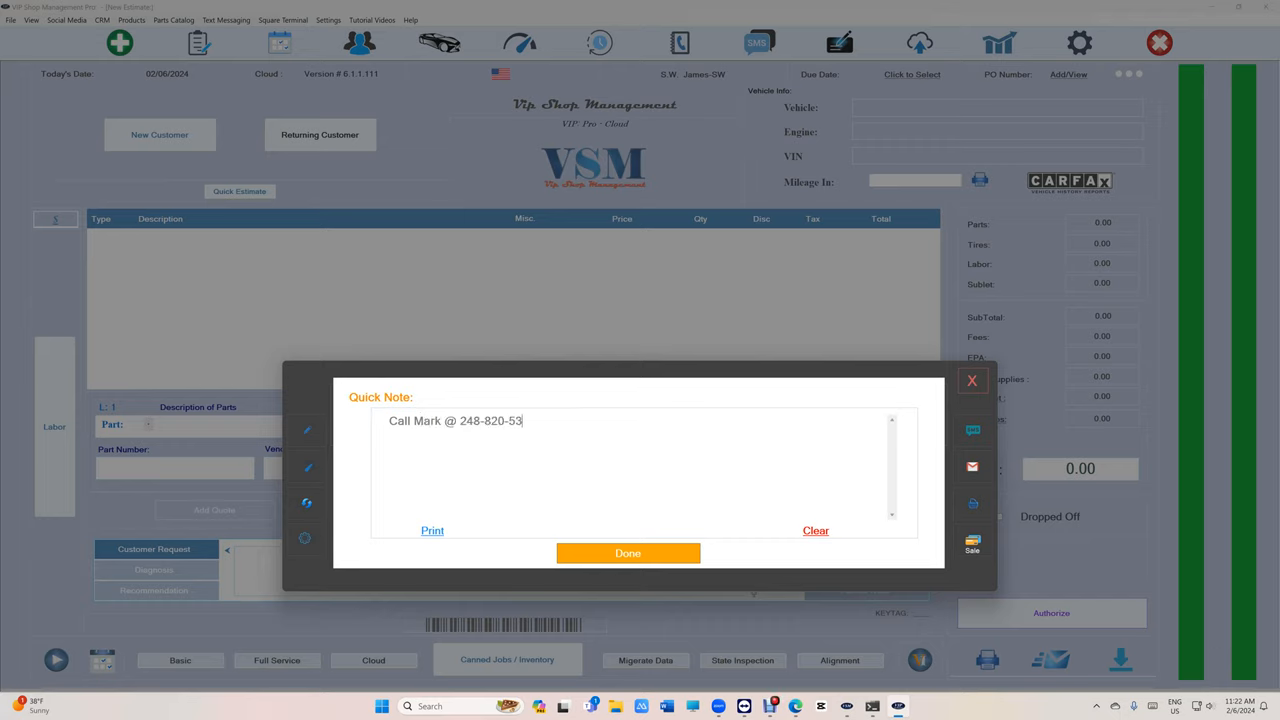
{"action": "left_click", "coordinate": [628, 552]}
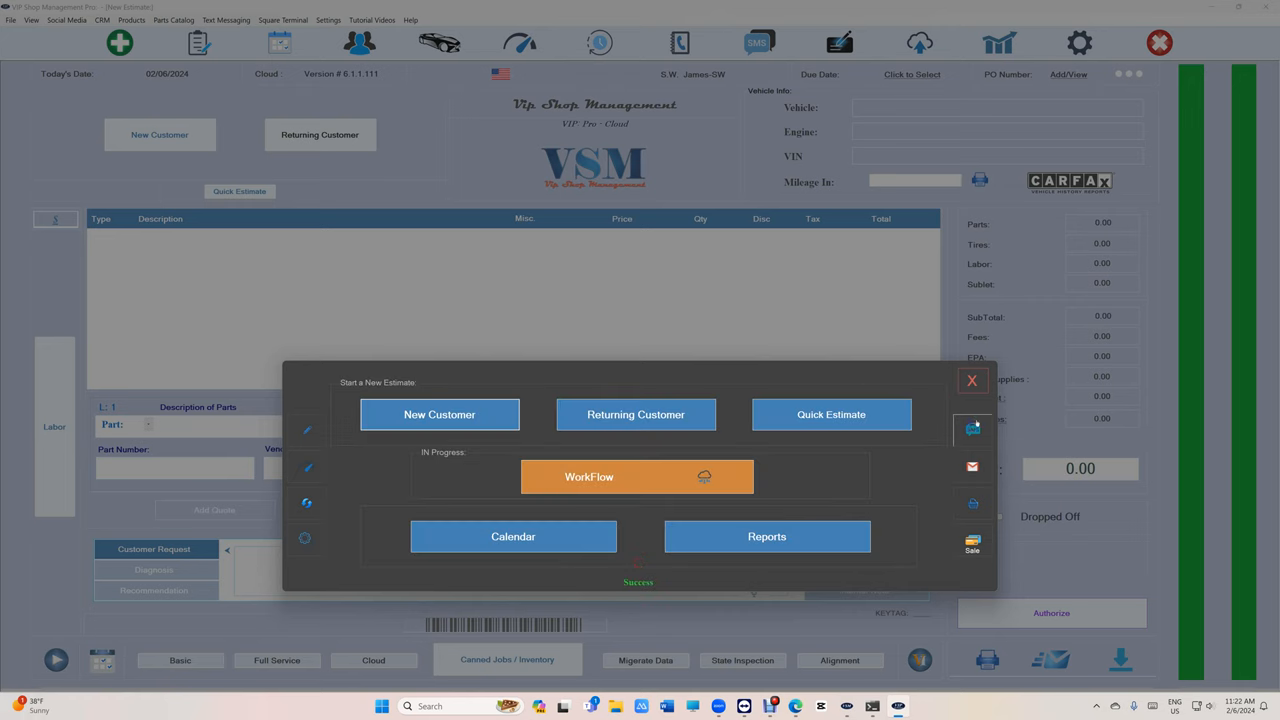
- From the workflow screen, reopen the saved quick note, print it, and finish
{"action": "left_click", "coordinate": [972, 380]}
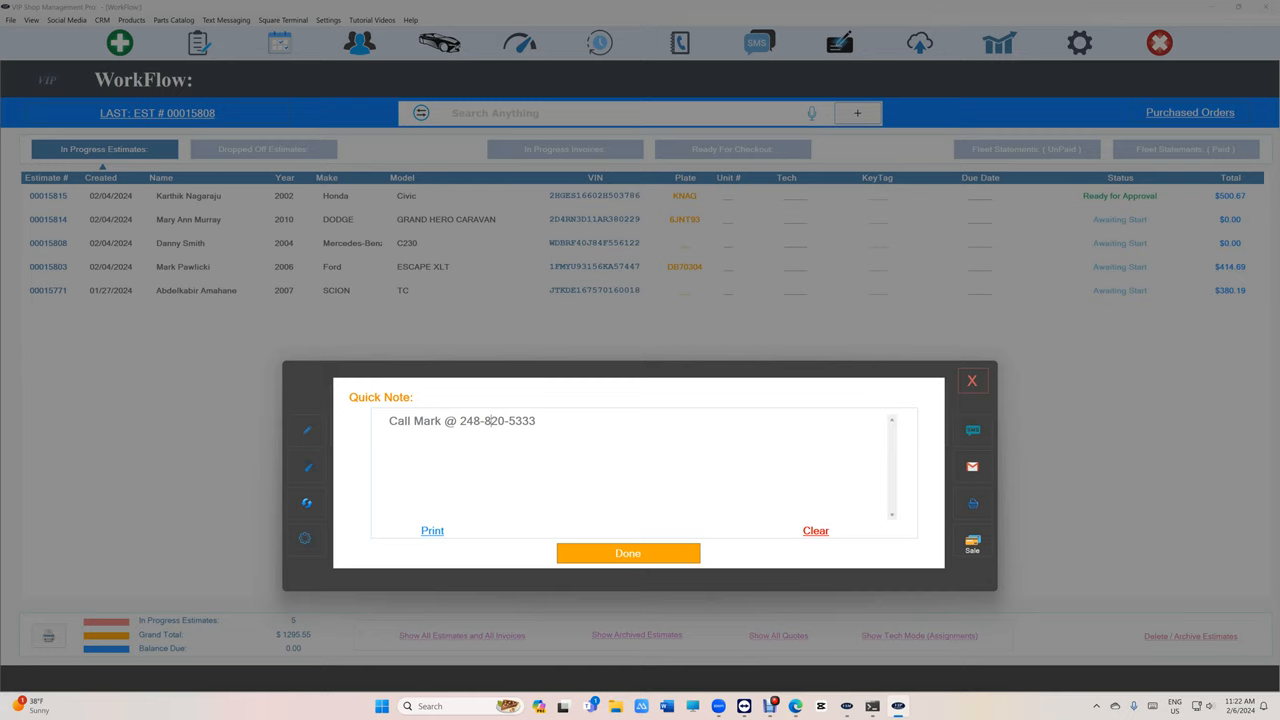
{"action": "left_click", "coordinate": [432, 530]}
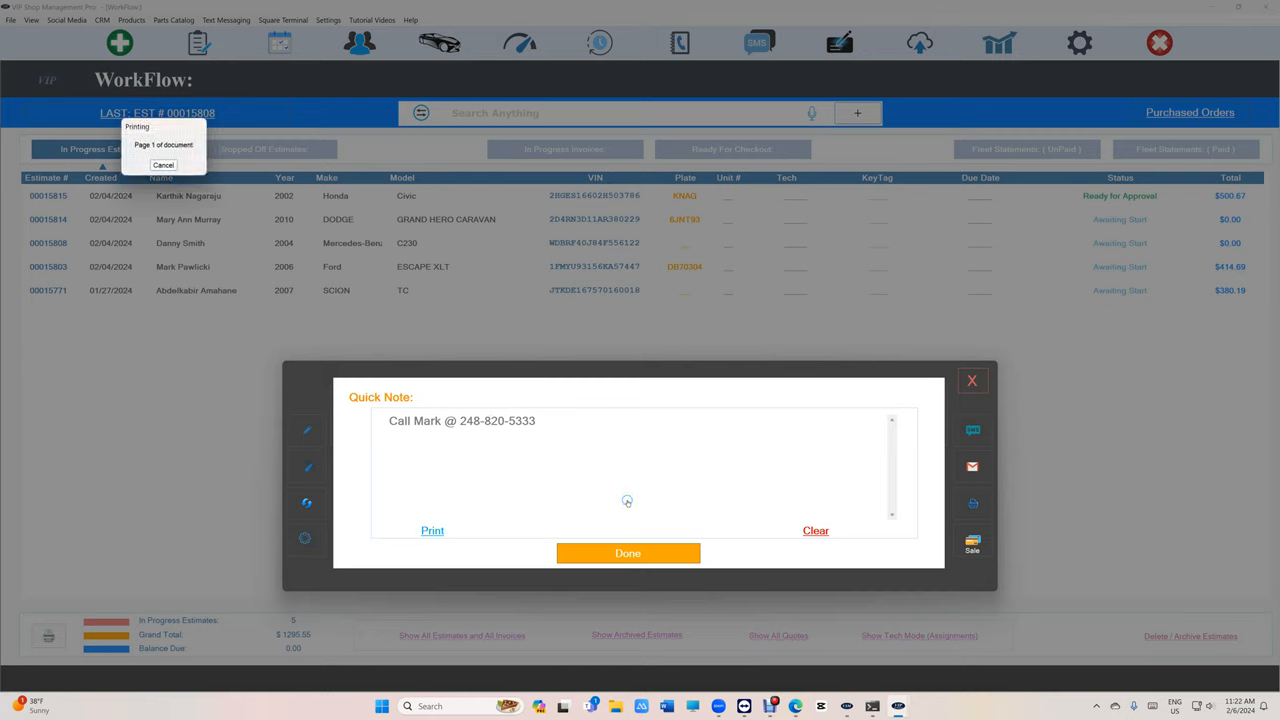
{"action": "left_click", "coordinate": [628, 552]}
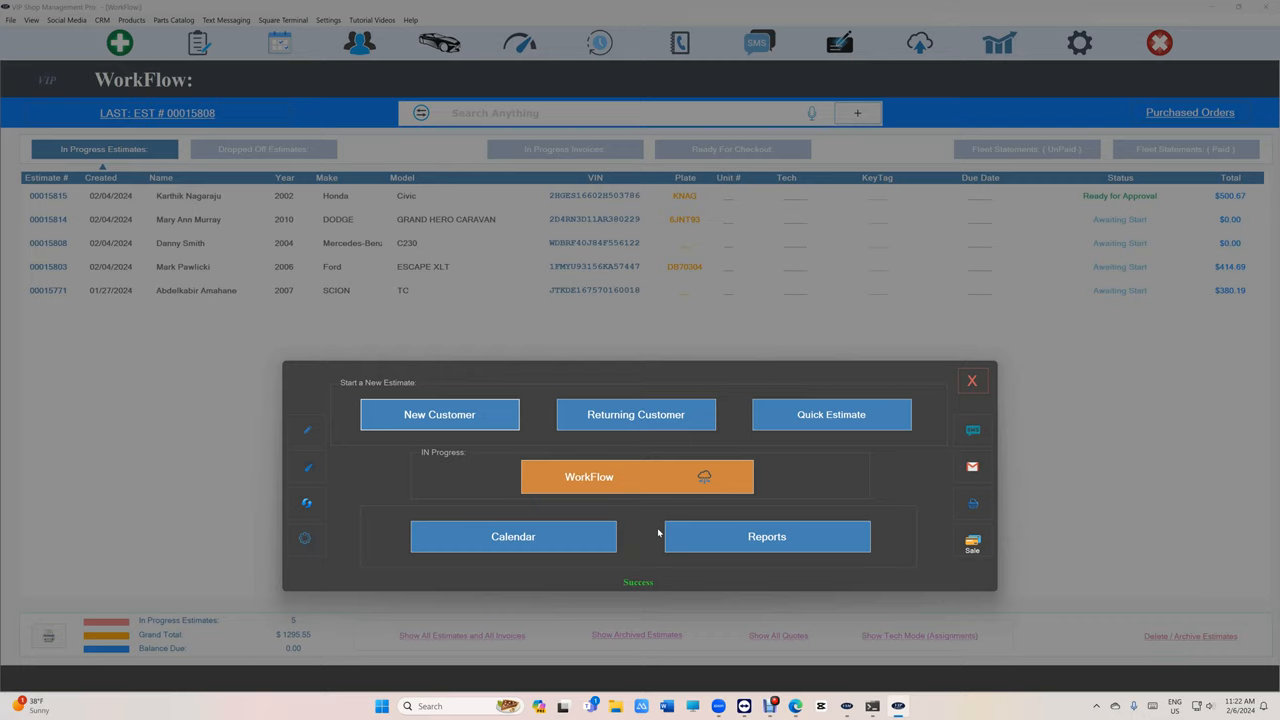
{"action": "mouse_move", "coordinate": [658, 532]}
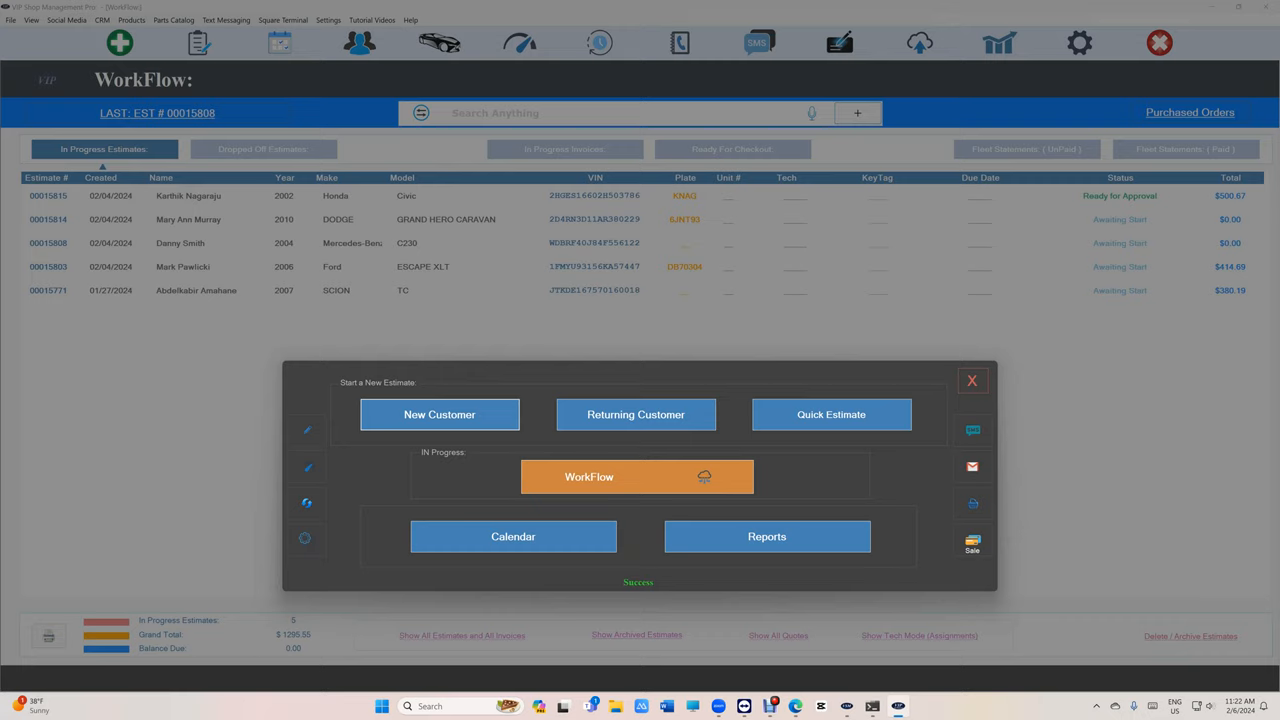